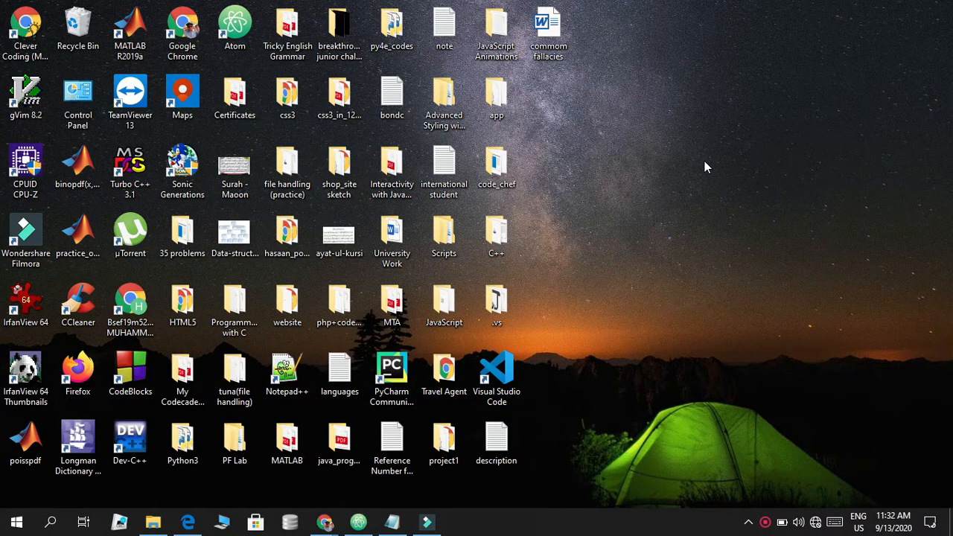
Launch Dev-C++ to get a blank Untitled1 source file
{"action": "left_click", "coordinate": [131, 439]}
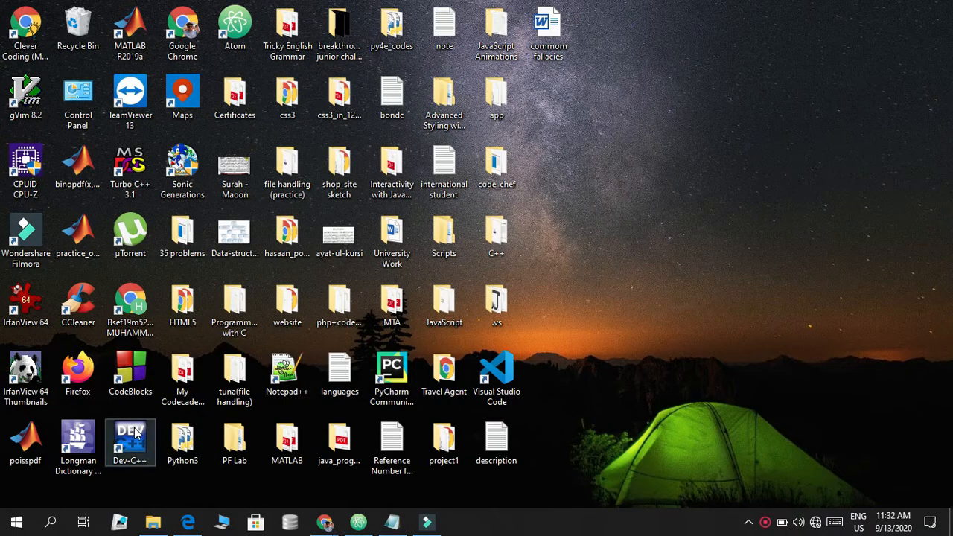
{"action": "mouse_move", "coordinate": [131, 435]}
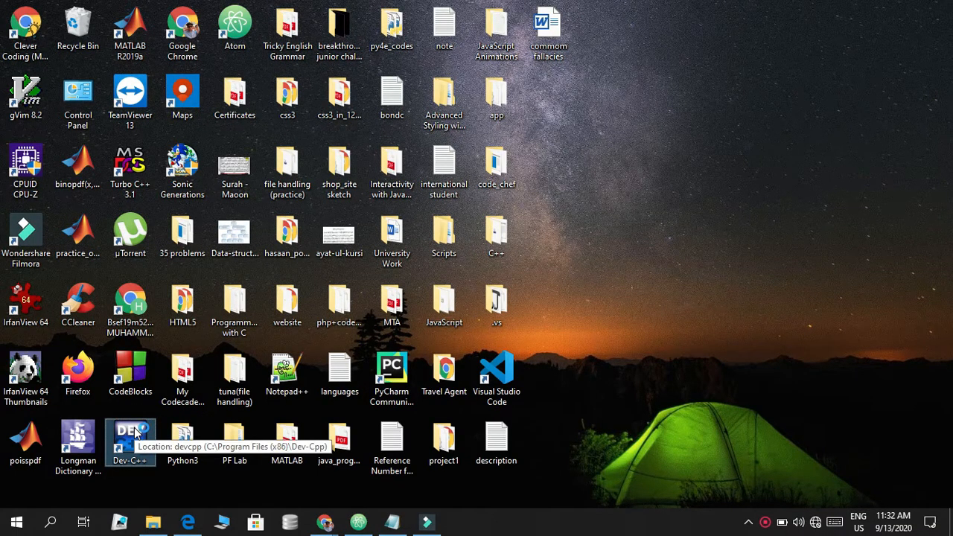
{"action": "double_click", "coordinate": [131, 439]}
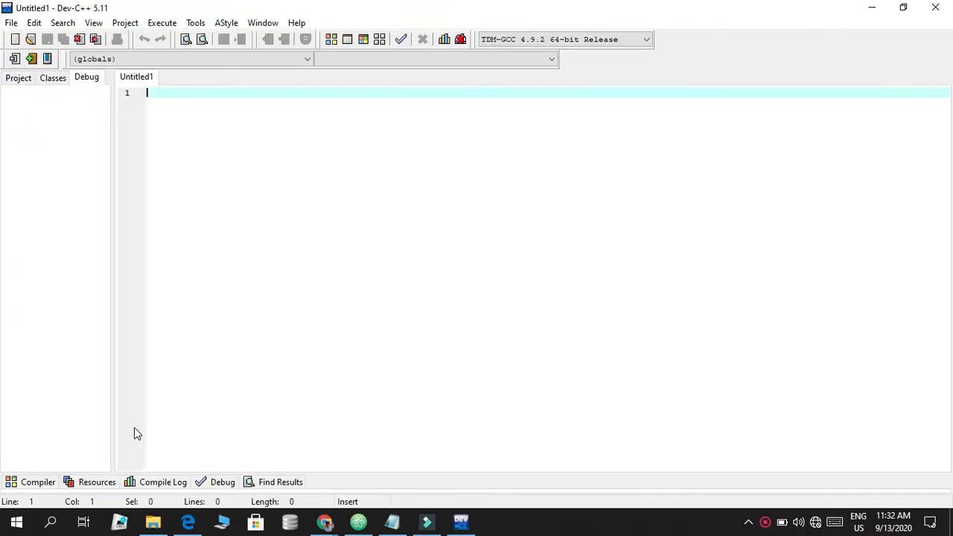
Write #include<iostream>, using namespace std; and int main() { return 0; }
{"action": "type", "text": "#include"}
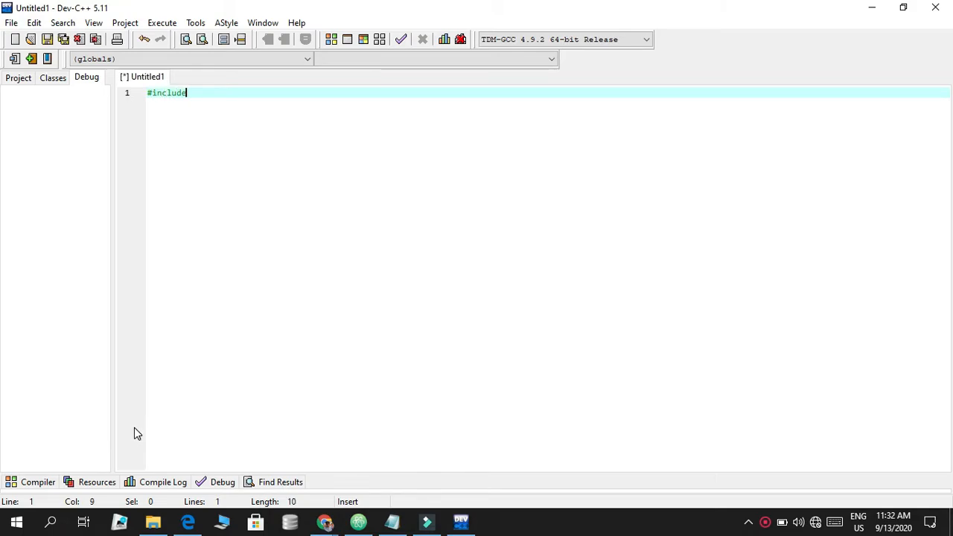
{"action": "type", "text": "<iostream>"}
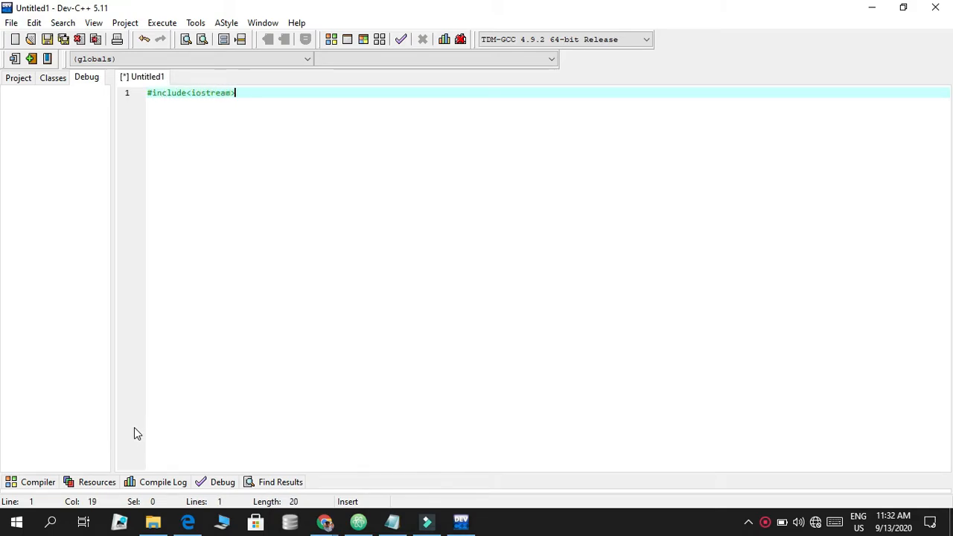
{"action": "type", "text": "using r"}
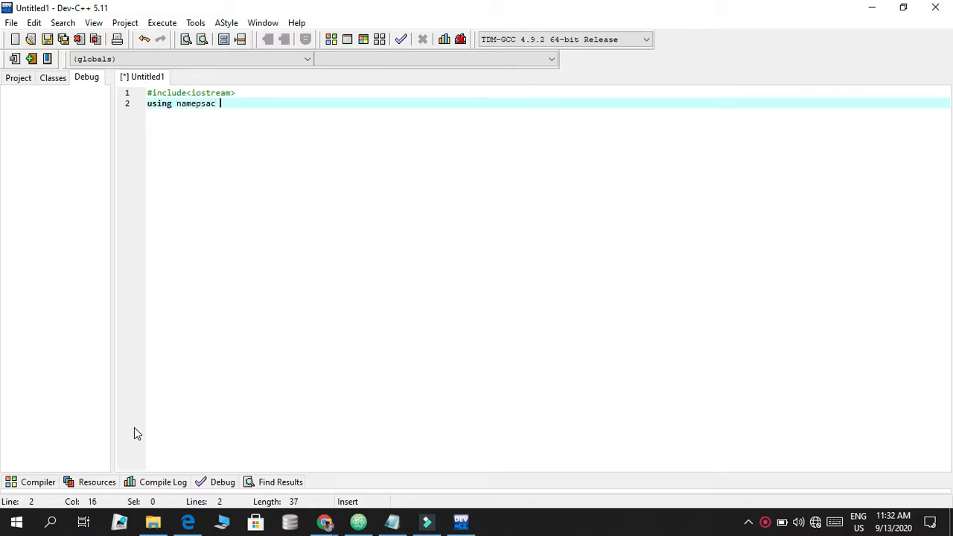
{"action": "key", "text": "BackSpace"}
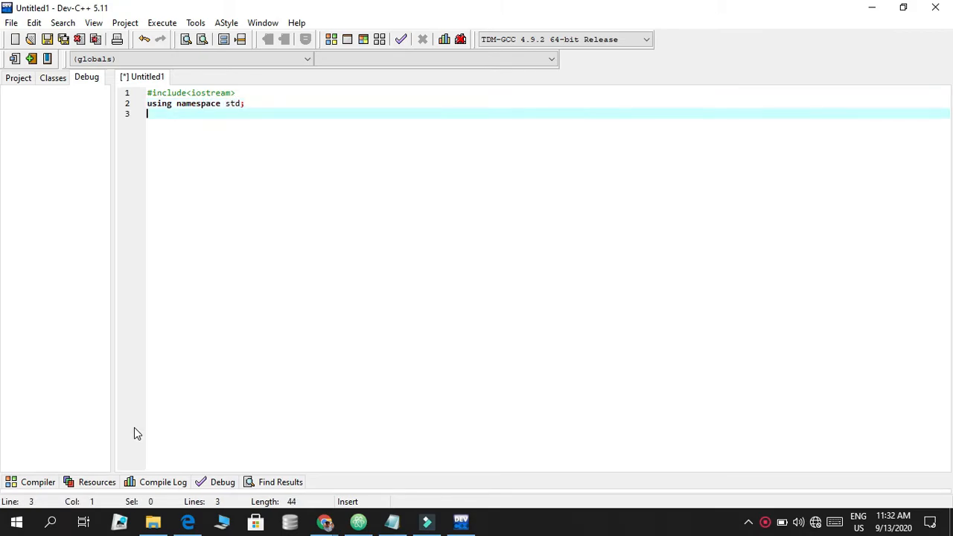
{"action": "type", "text": "int main()"}
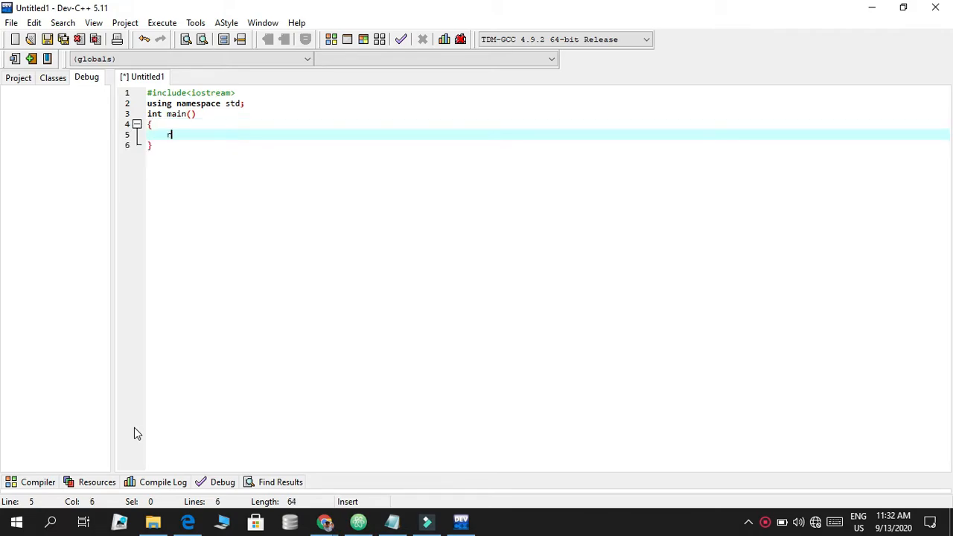
{"action": "type", "text": "return 0."}
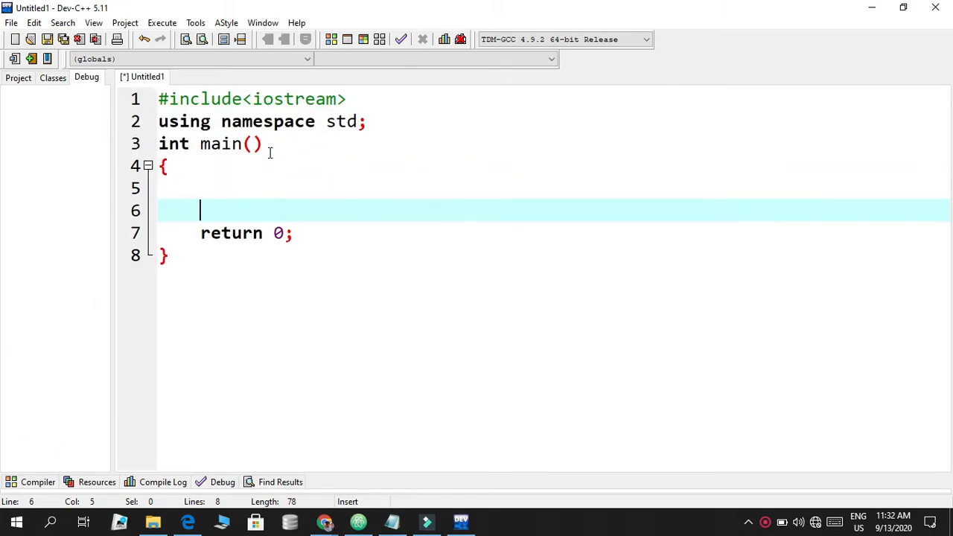
{"action": "left_click", "coordinate": [161, 165]}
{"action": "type", "text": "#"}
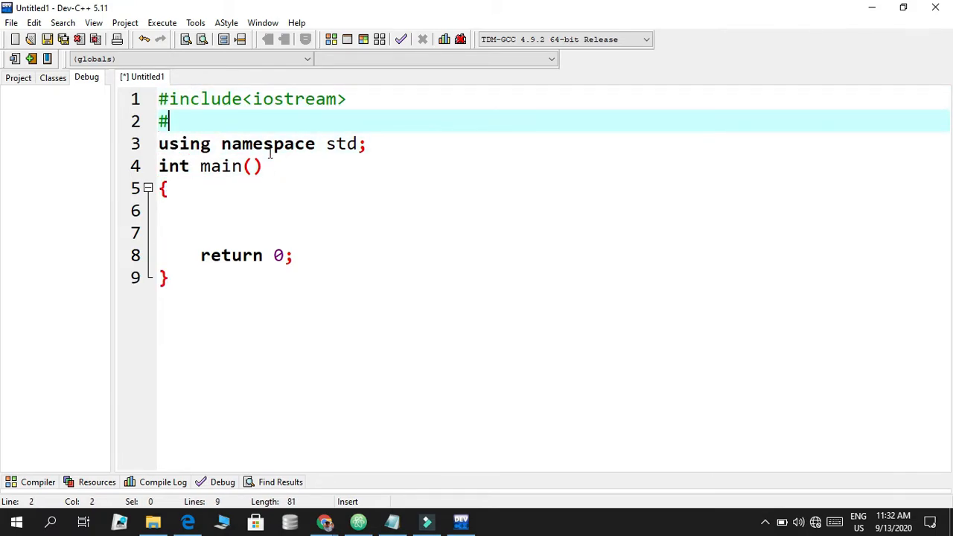
Add #include<fstream> below the iostream include and move into main's empty body
{"action": "type", "text": "include<>"}
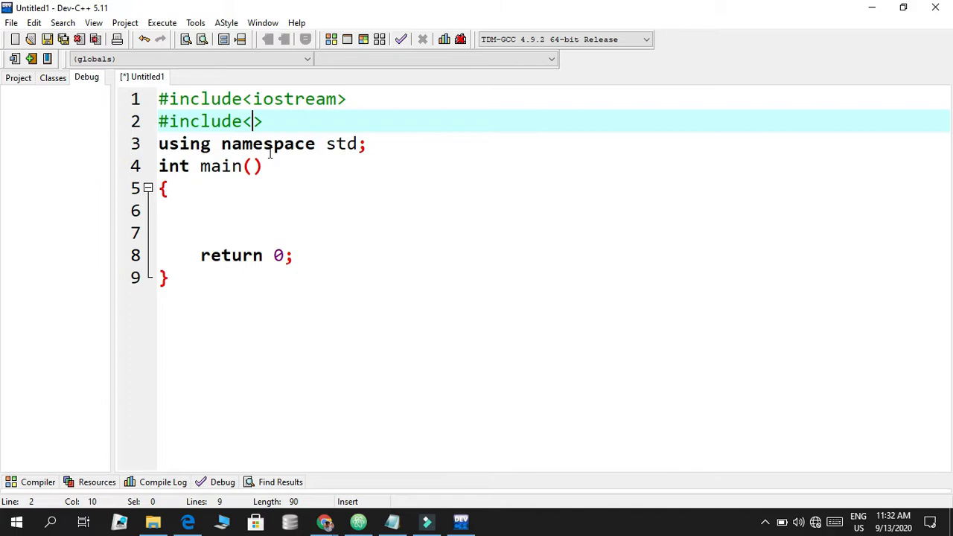
{"action": "type", "text": "fstream"}
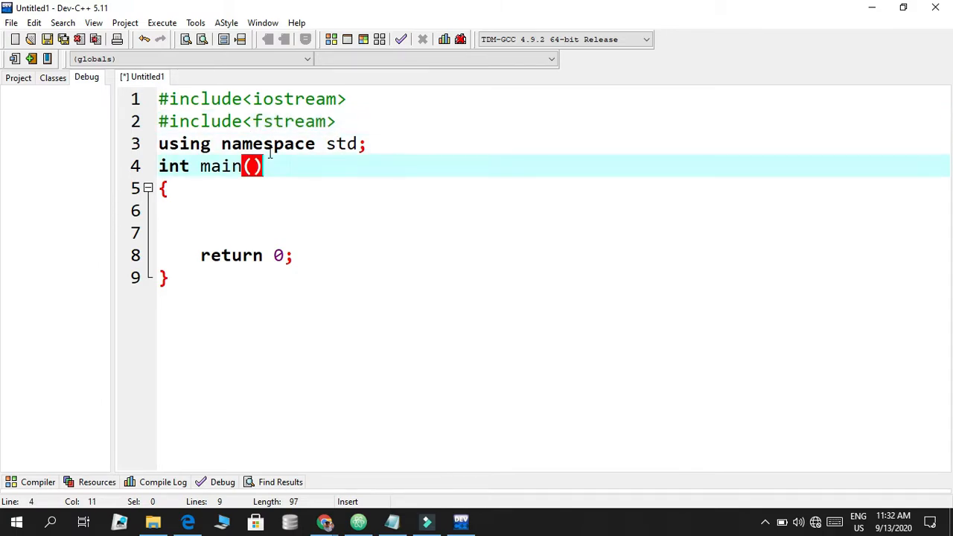
{"action": "left_click", "coordinate": [167, 143]}
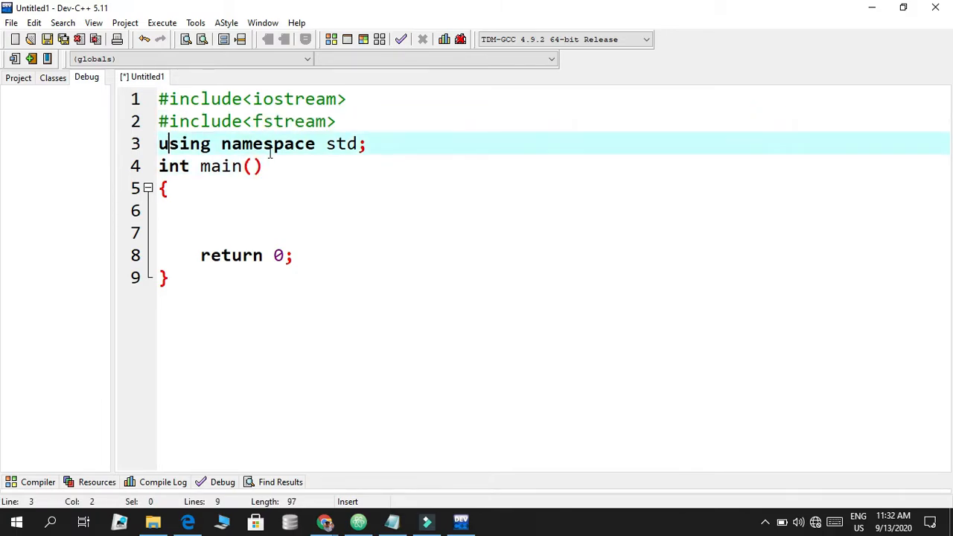
{"action": "left_click", "coordinate": [186, 212]}
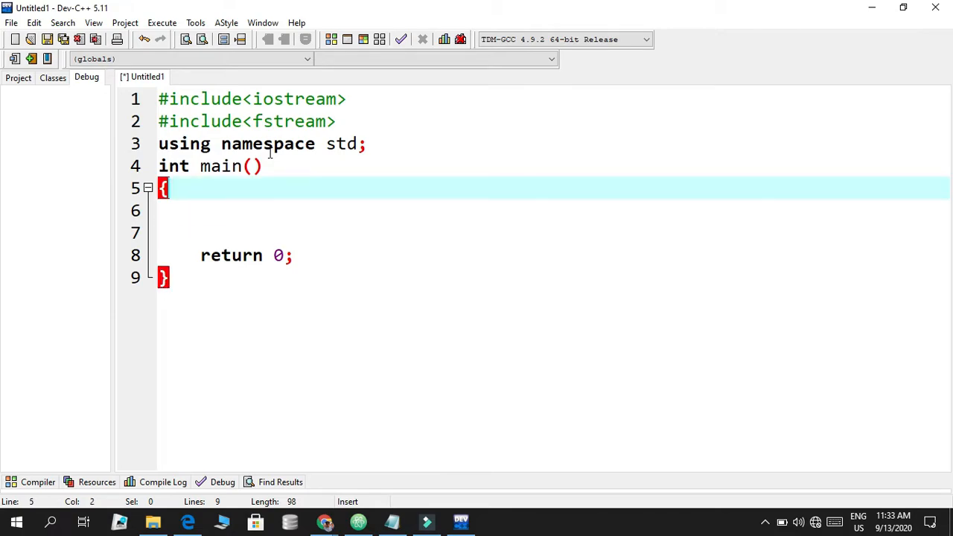
{"action": "key", "text": "Down"}
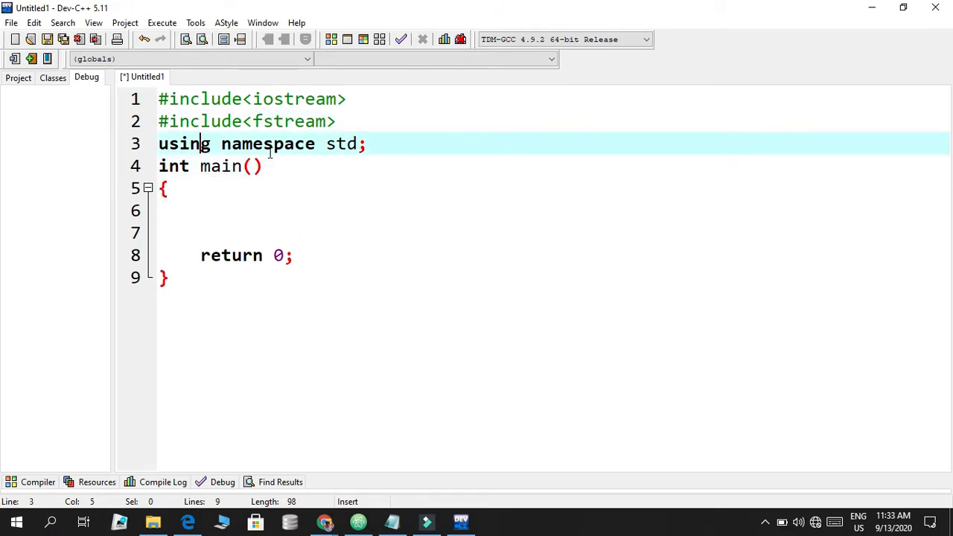
{"action": "left_click", "coordinate": [285, 123]}
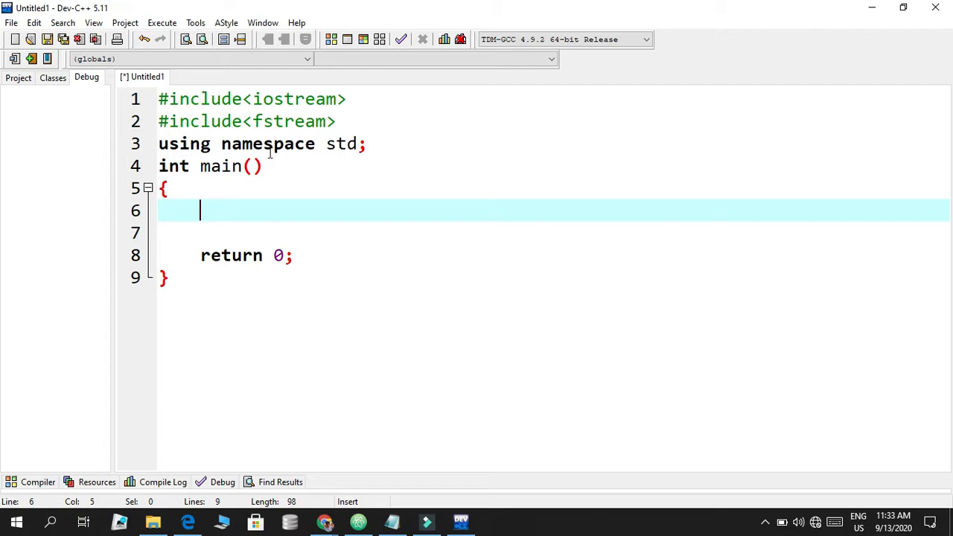
Declare ofstream ofile as the first statement inside main
{"action": "type", "text": "o"}
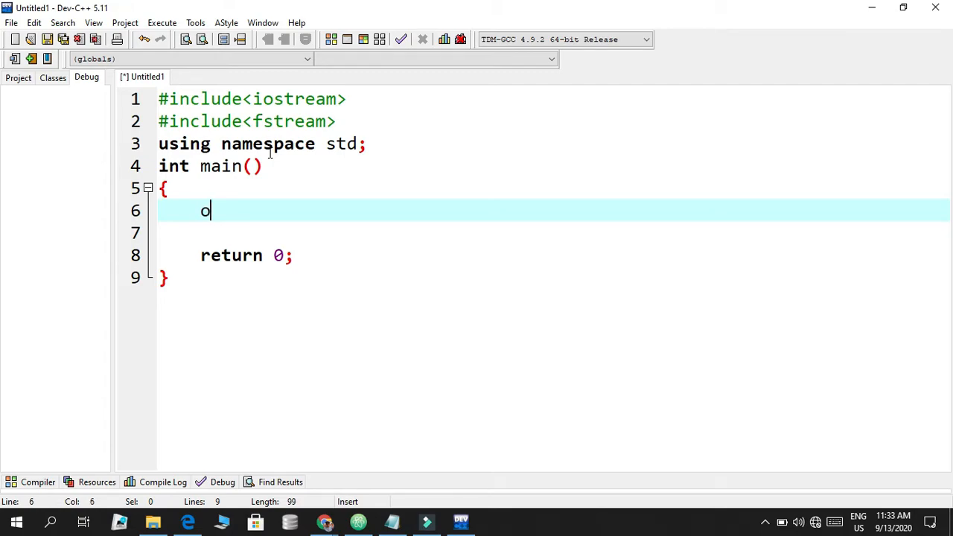
{"action": "type", "text": "f"}
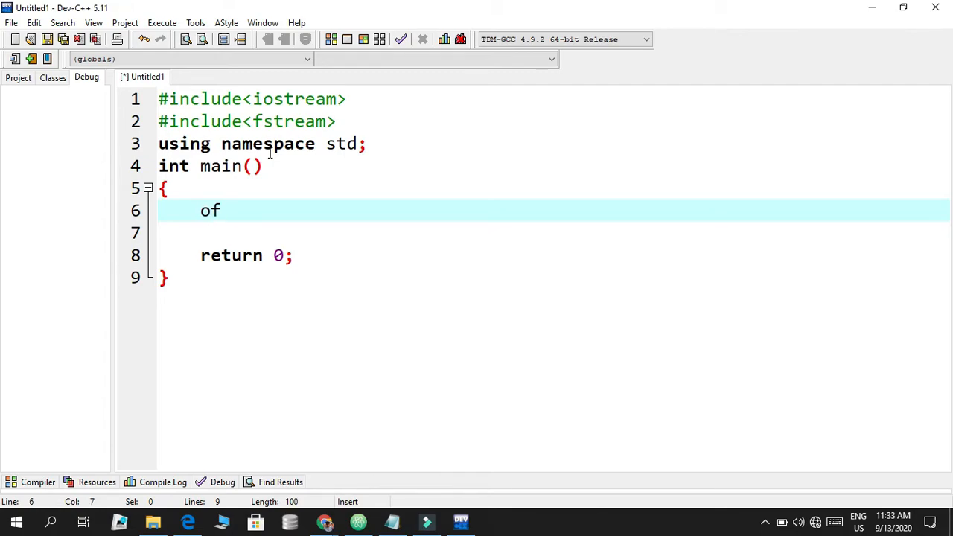
{"action": "type", "text": "stre"}
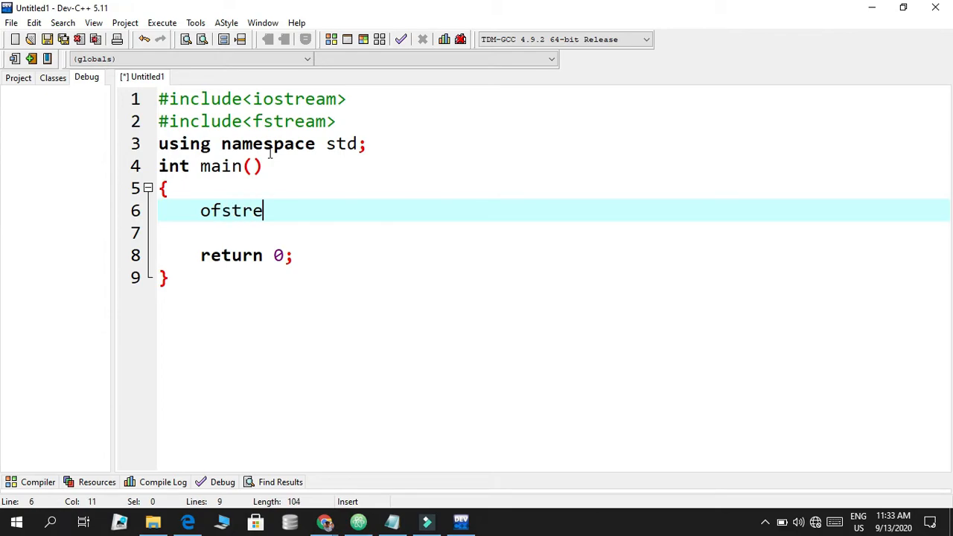
{"action": "type", "text": "am ofile"}
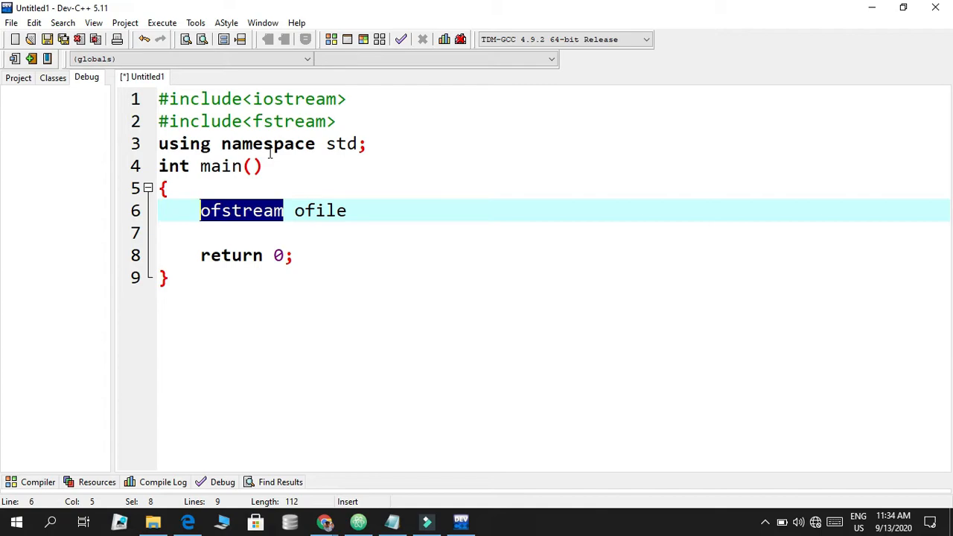
{"action": "left_click", "coordinate": [260, 210]}
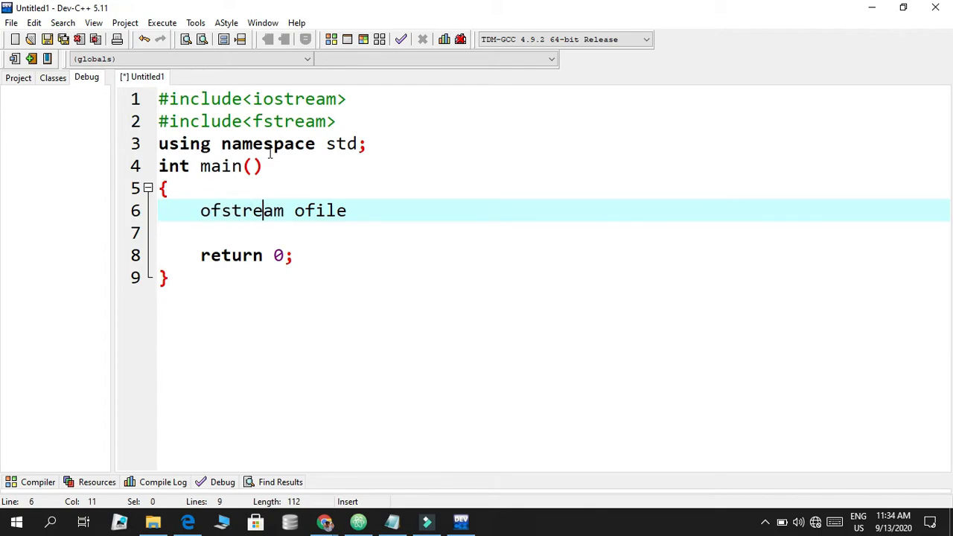
{"action": "double_click", "coordinate": [318, 210]}
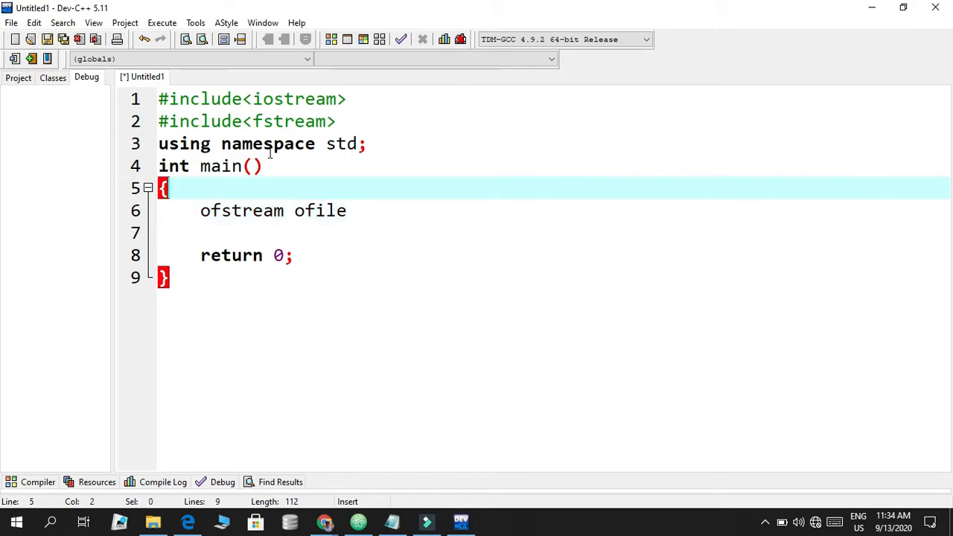
Declare int num; above the ofstream line and terminate the ofstream declaration
{"action": "type", "text": "int"}
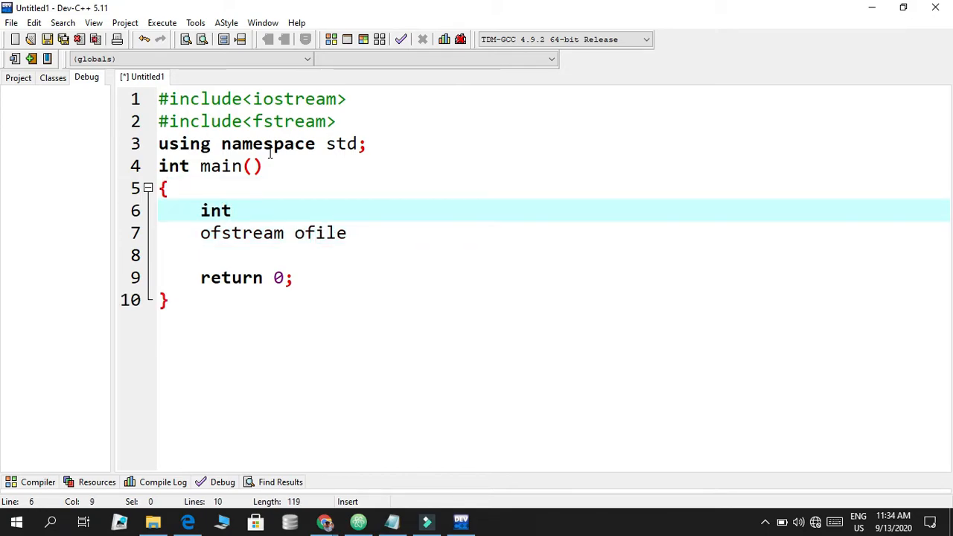
{"action": "type", "text": "num"}
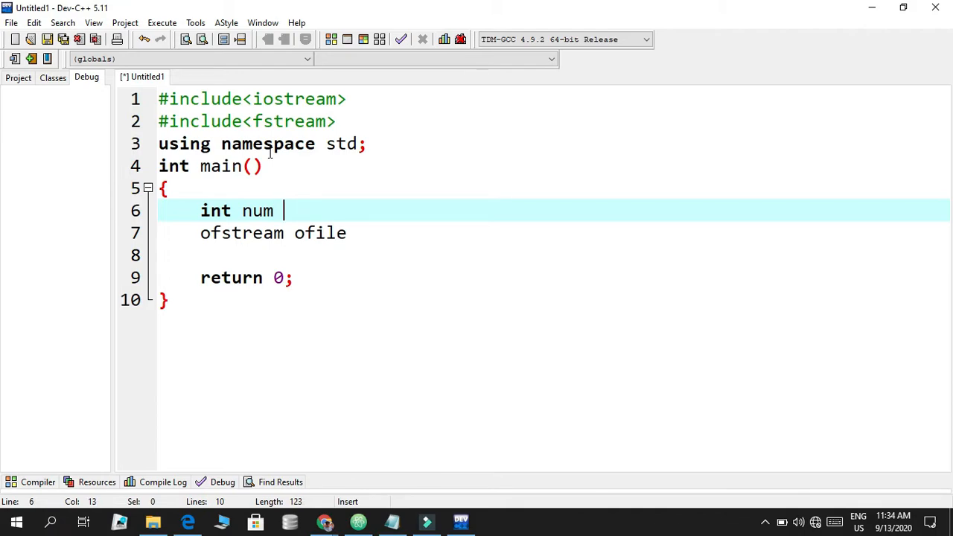
{"action": "key", "text": "Backspace"}
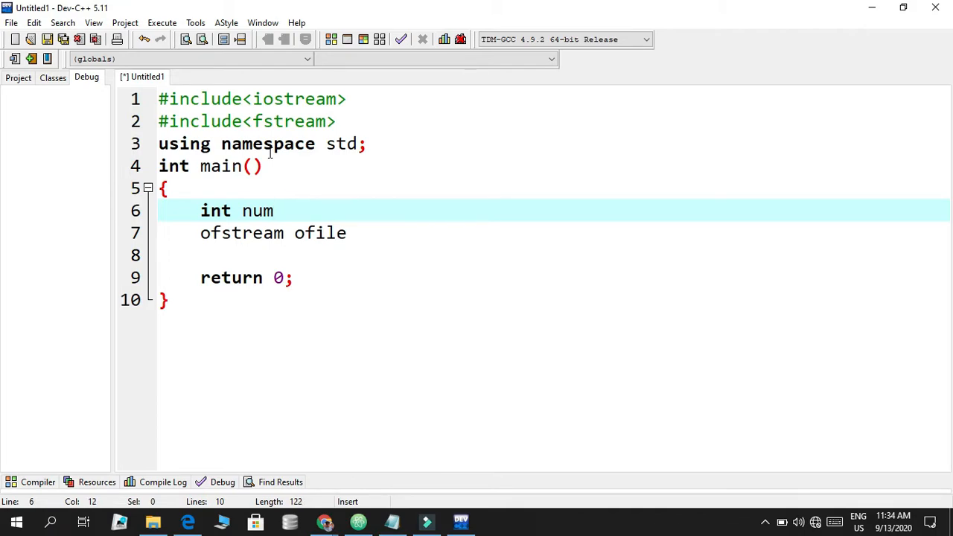
{"action": "type", "text": ";"}
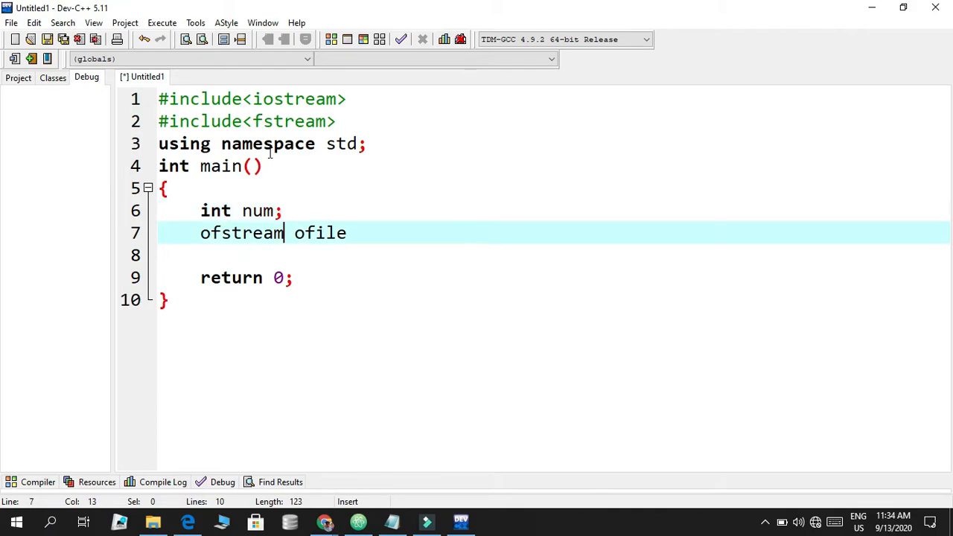
{"action": "type", "text": "'"}
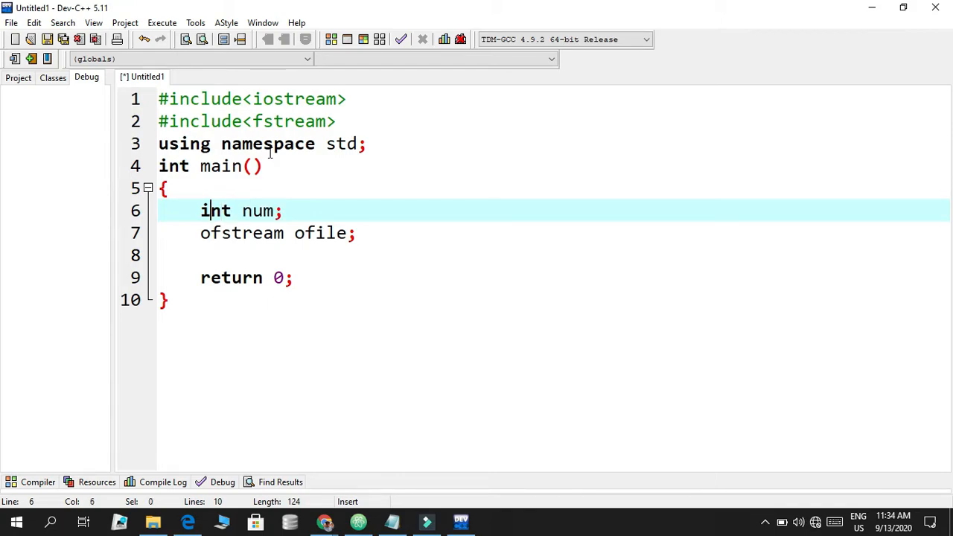
Select the stream variable's name on the ofstream line to rename it
{"action": "left_click", "coordinate": [250, 210]}
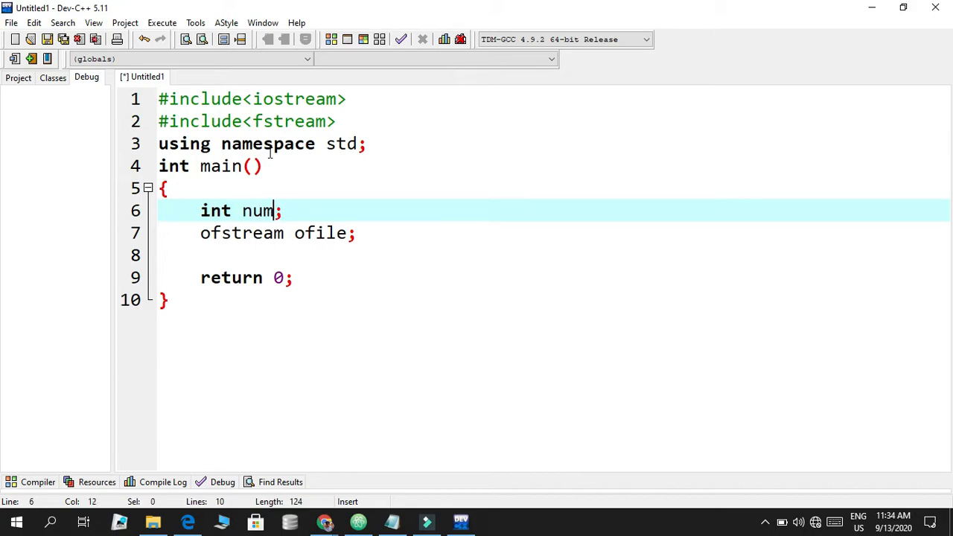
{"action": "left_click", "coordinate": [286, 232]}
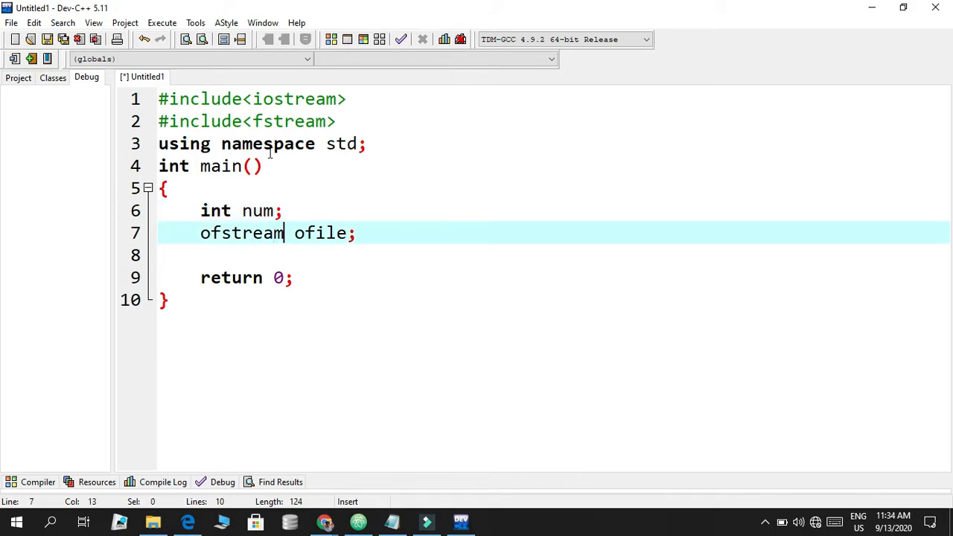
{"action": "double_click", "coordinate": [242, 233]}
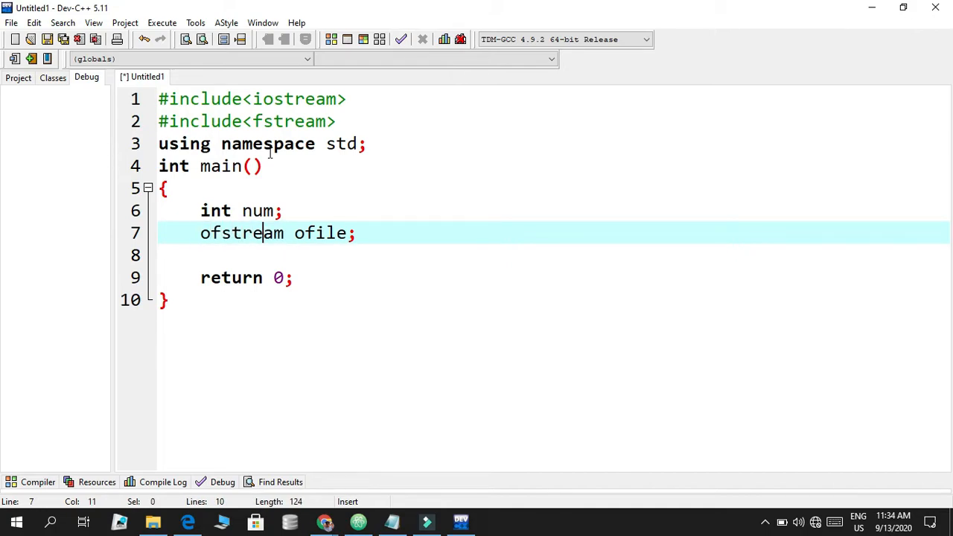
{"action": "double_click", "coordinate": [319, 233]}
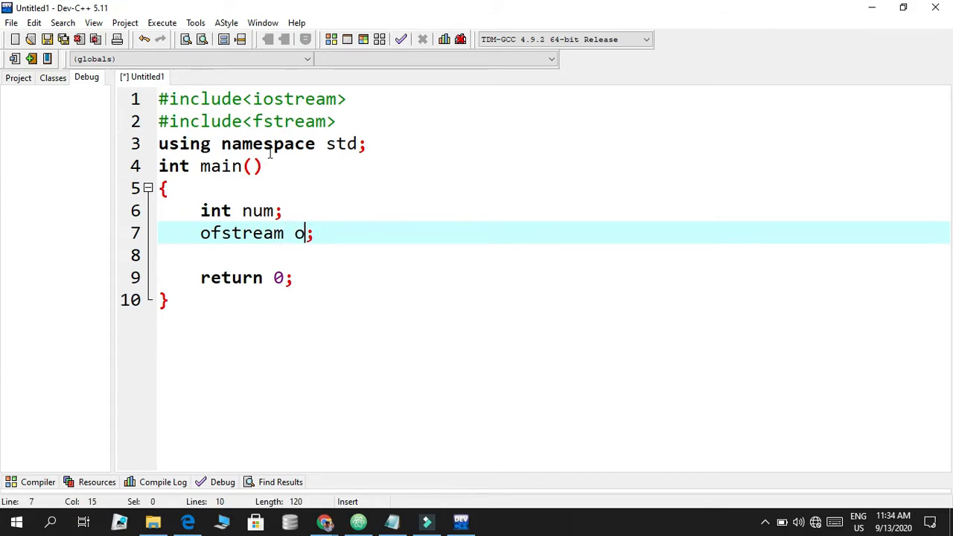
Try names ha and jhonn for the stream, then settle on ofile
{"action": "type", "text": "ha"}
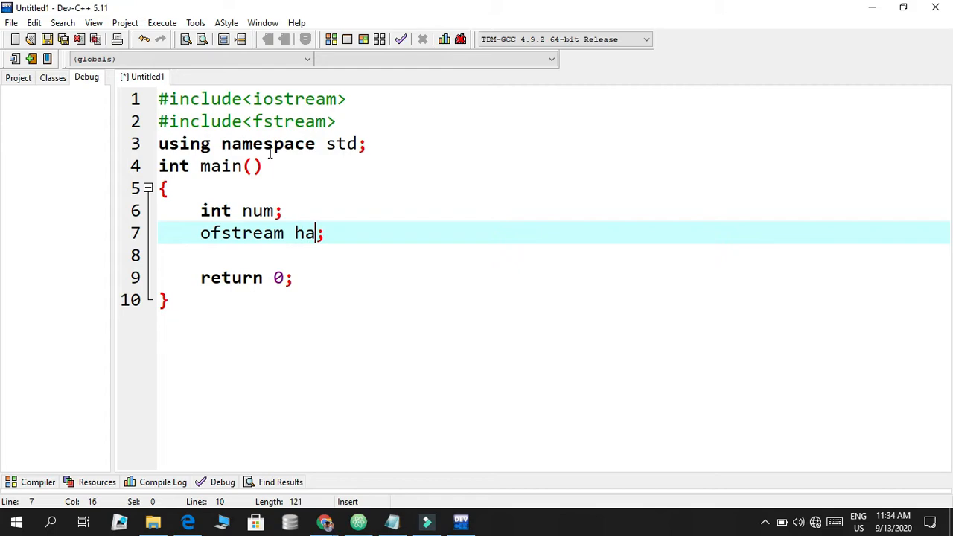
{"action": "key", "text": "BackSpace"}
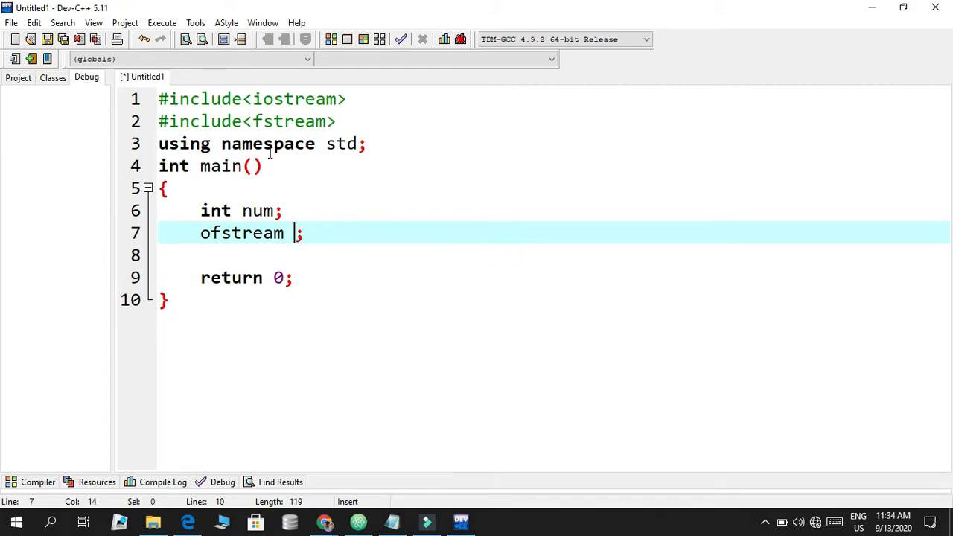
{"action": "type", "text": "jhonn"}
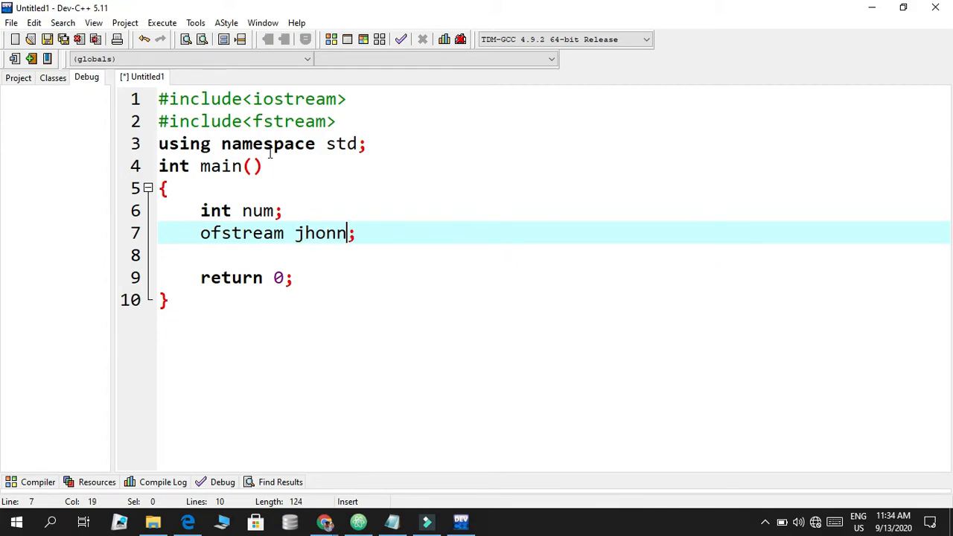
{"action": "key", "text": "BackSpace"}
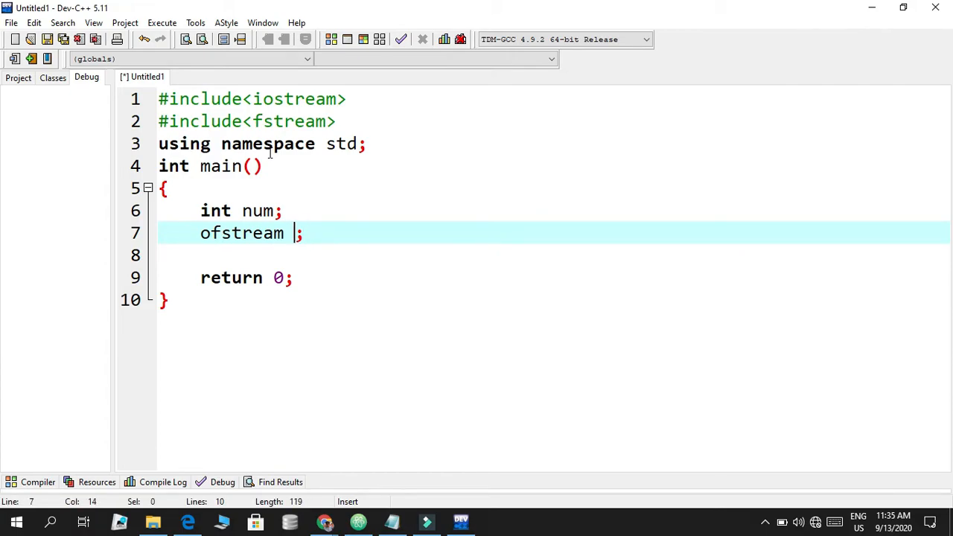
{"action": "type", "text": "ofile"}
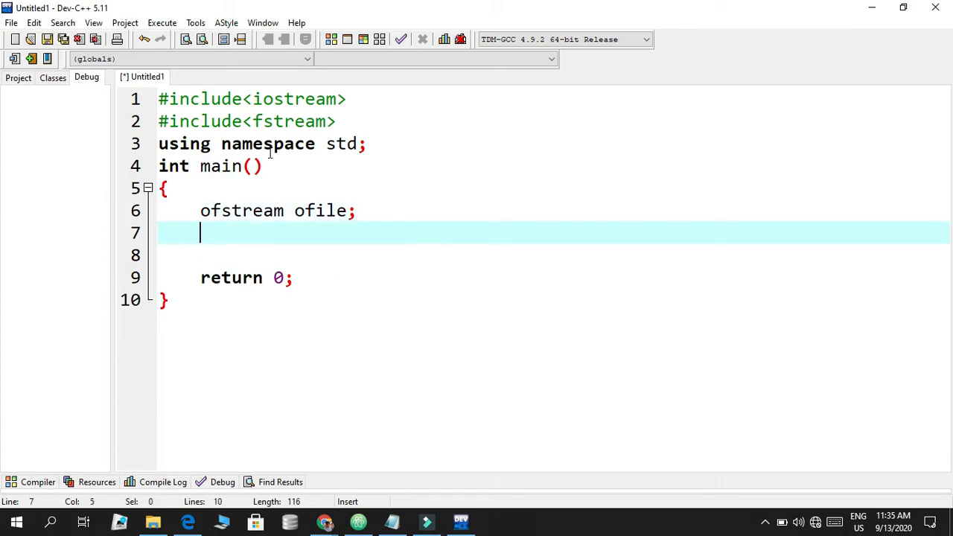
Add an ofile.open("text.txt") call after the ofstream declaration
{"action": "type", "text": "ofile"}
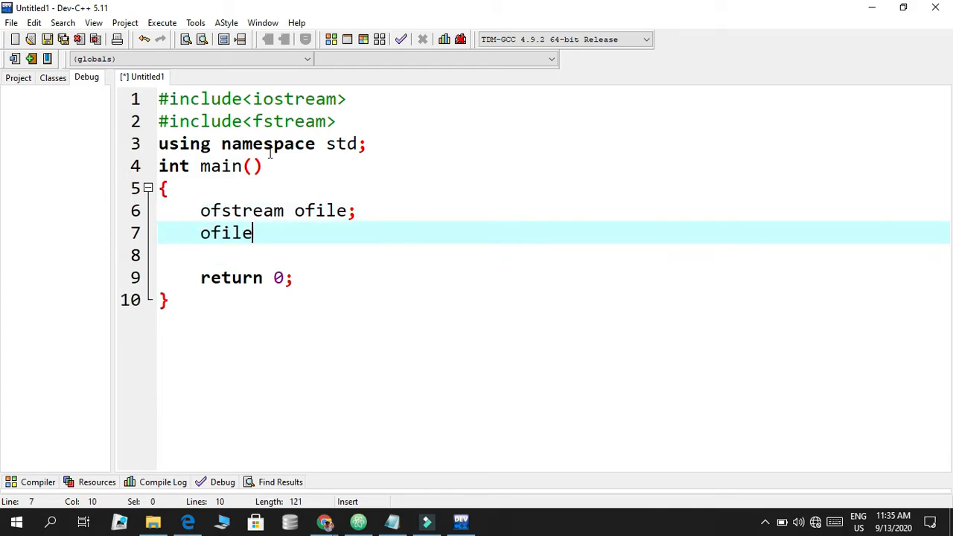
{"action": "type", "text": "."}
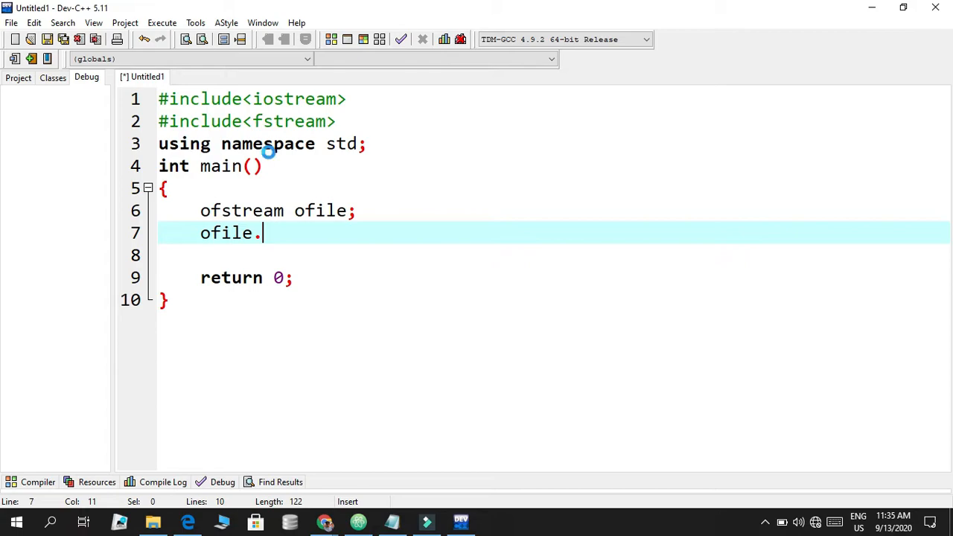
{"action": "type", "text": "."}
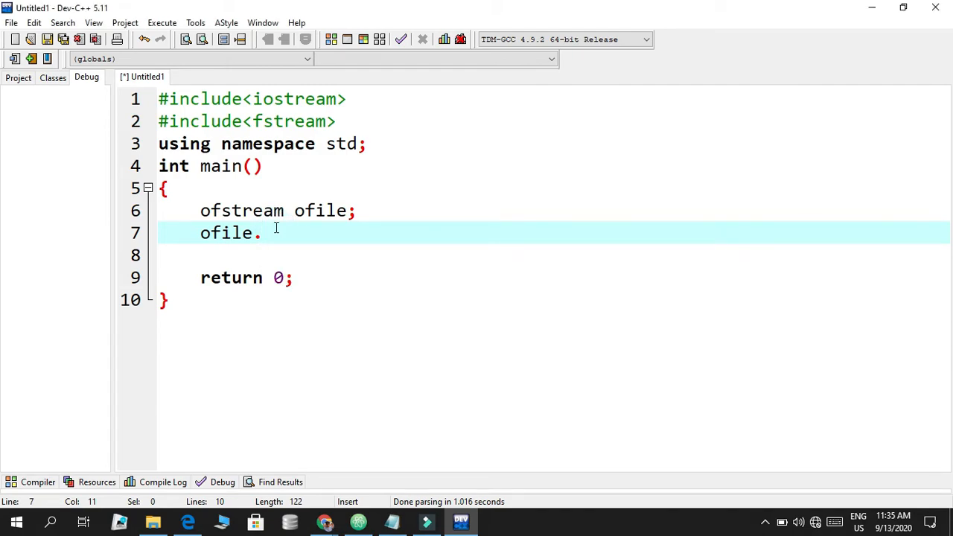
{"action": "type", "text": "open"}
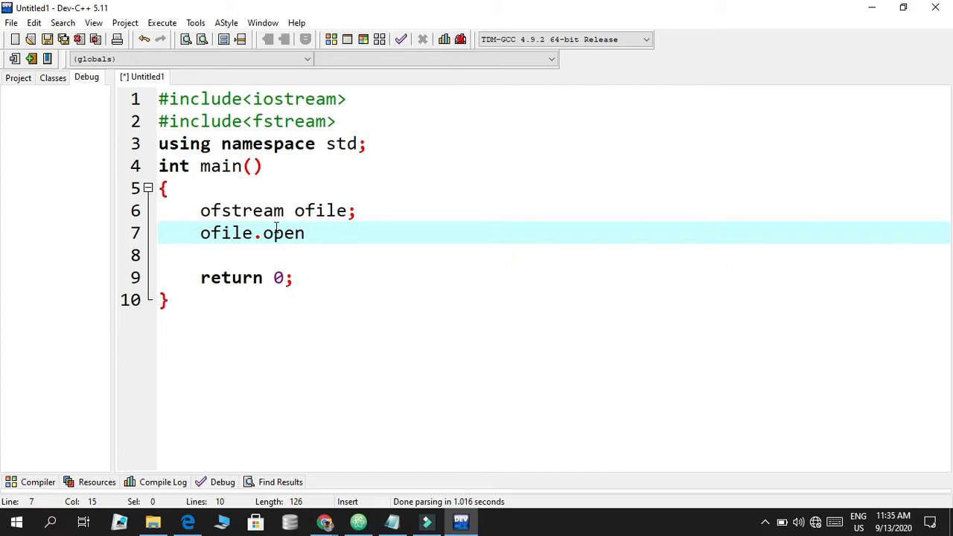
{"action": "type", "text": "("}
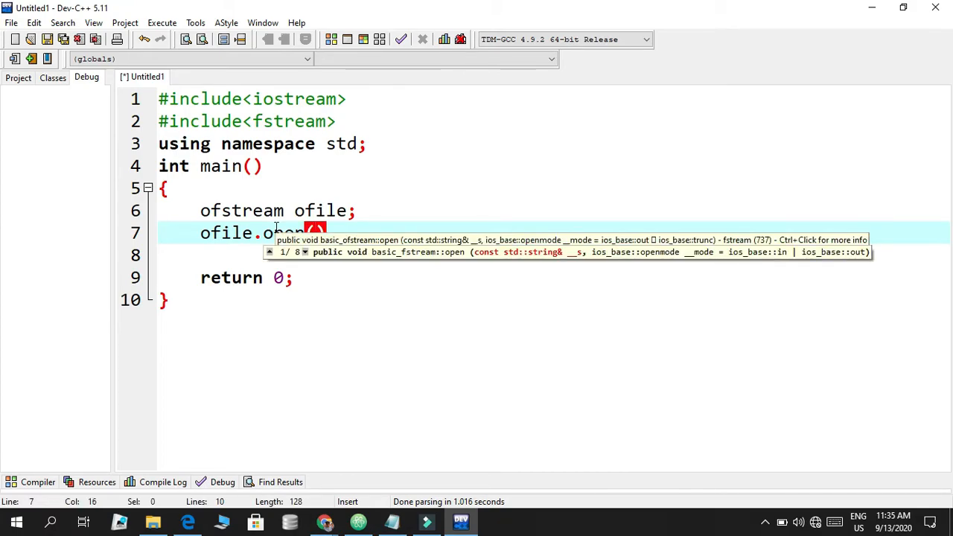
{"action": "type", "text": "('"}
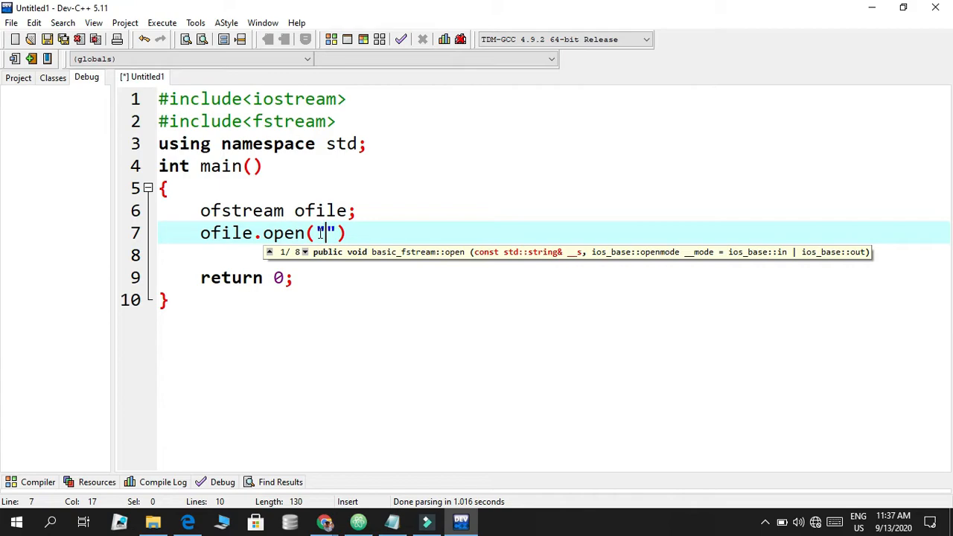
{"action": "type", "text": "text."}
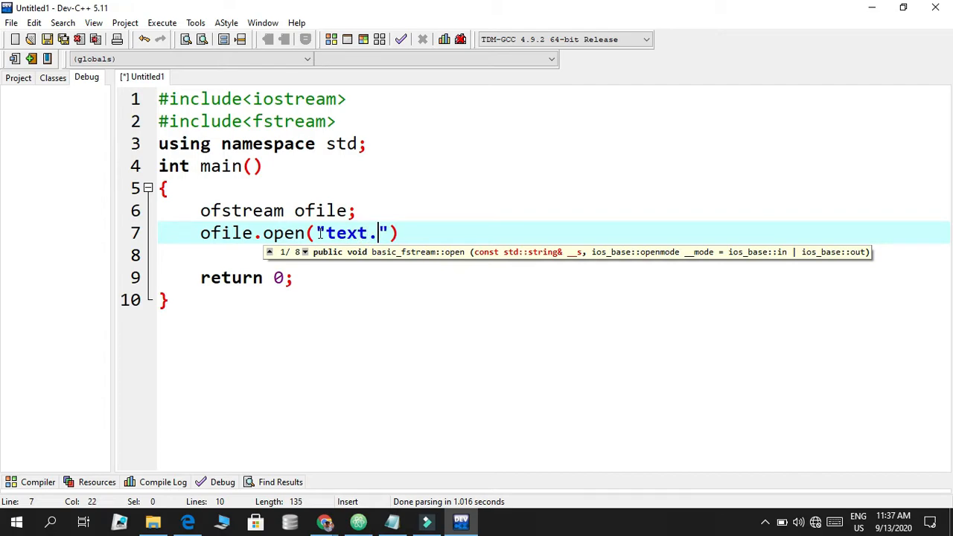
{"action": "type", "text": "txt"}
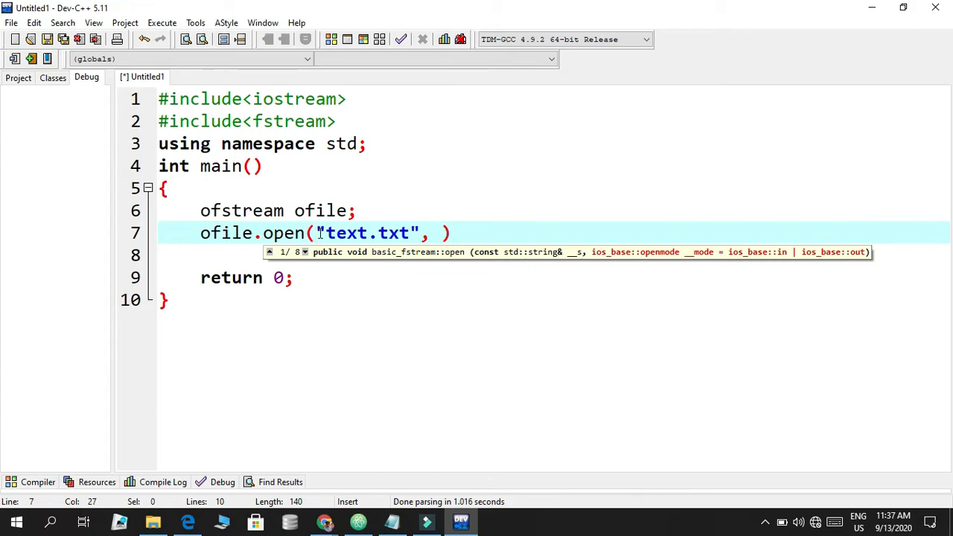
{"action": "key", "text": "Backspace"}
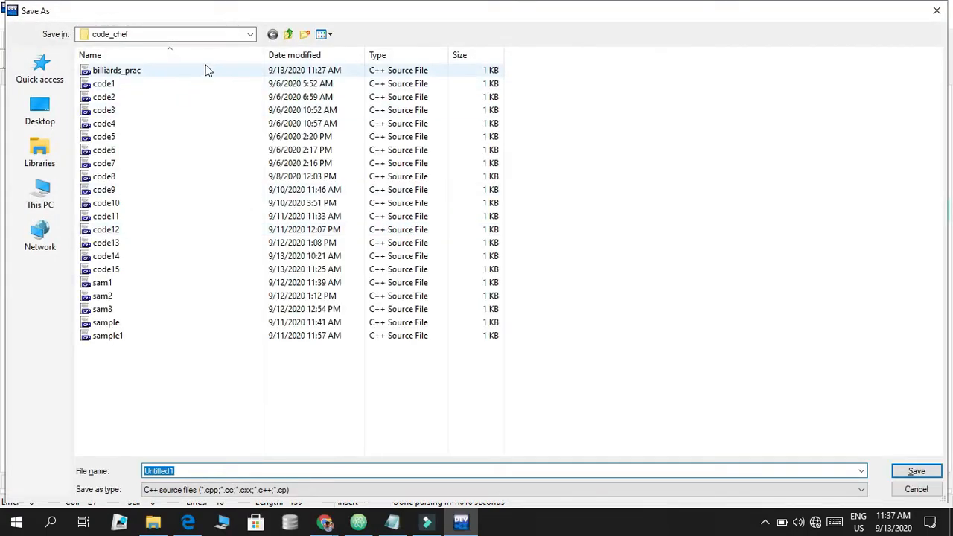
Save the source in Desktop\C++ as handle1.cpp after declining to replace handle.cpp
{"action": "left_click", "coordinate": [38, 110]}
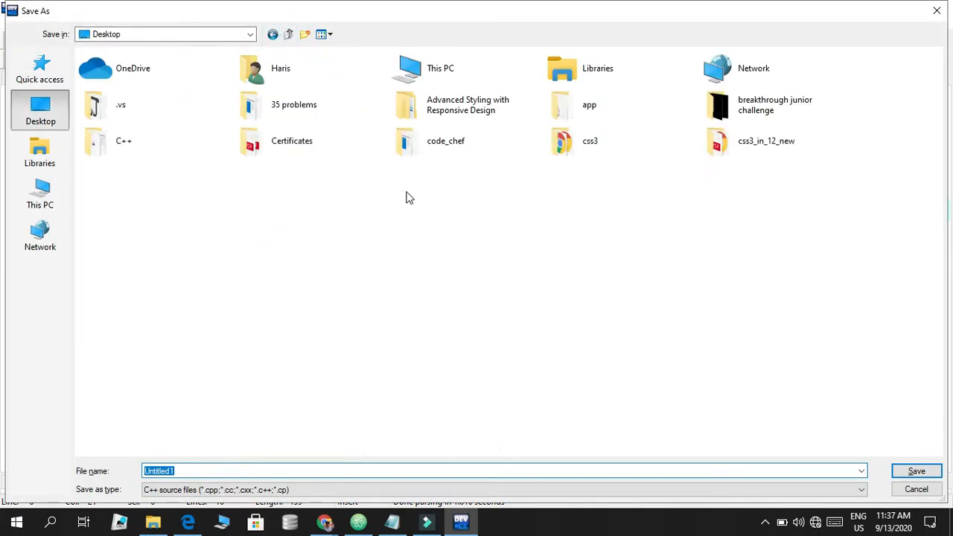
{"action": "double_click", "coordinate": [122, 140]}
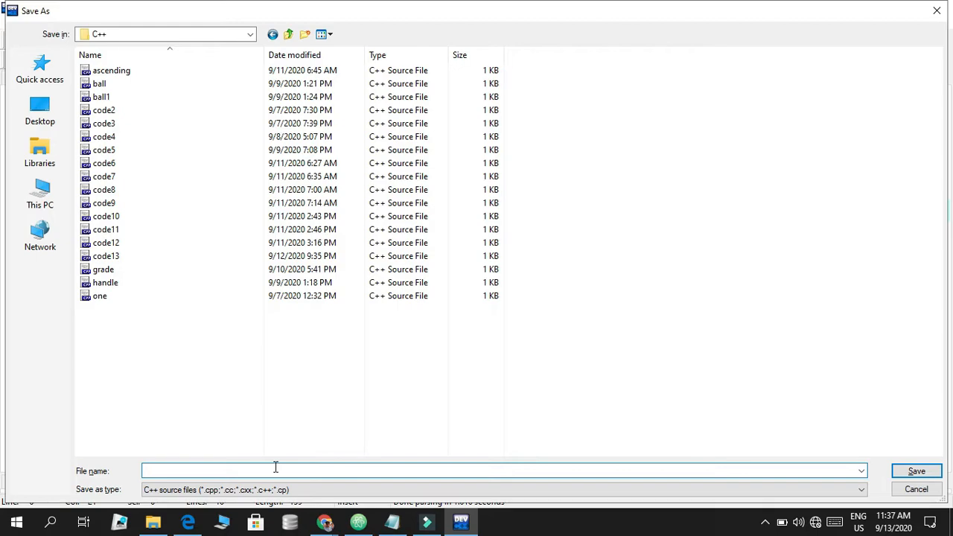
{"action": "type", "text": "handle"}
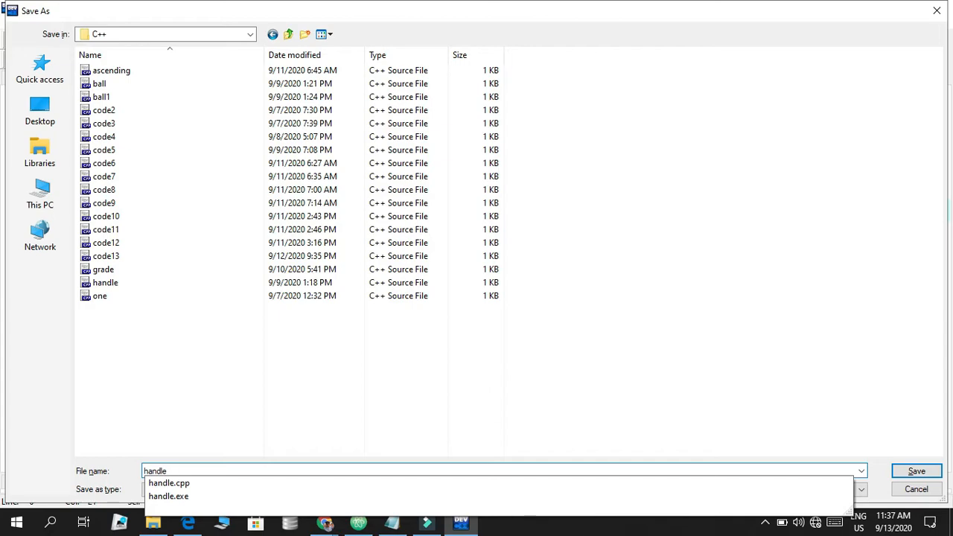
{"action": "left_click", "coordinate": [916, 471]}
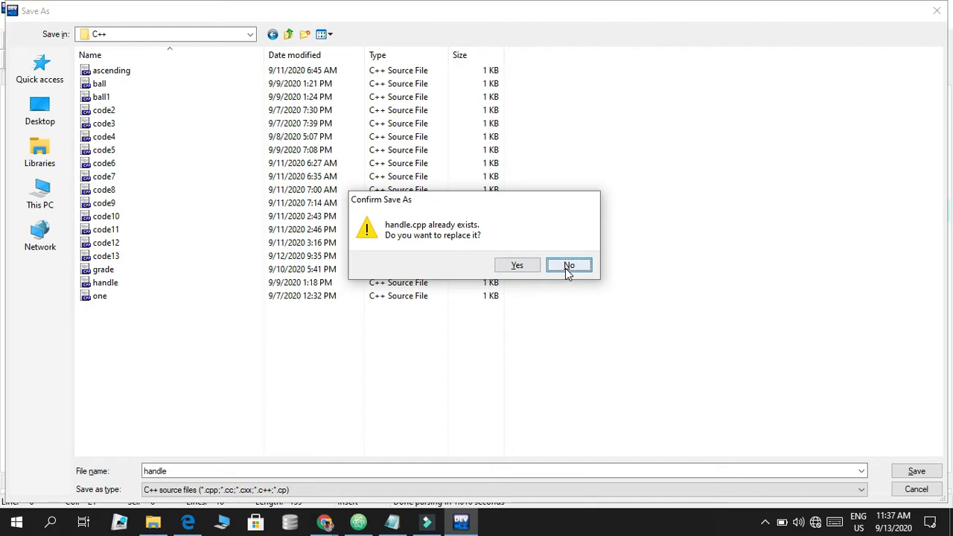
{"action": "left_click", "coordinate": [569, 265]}
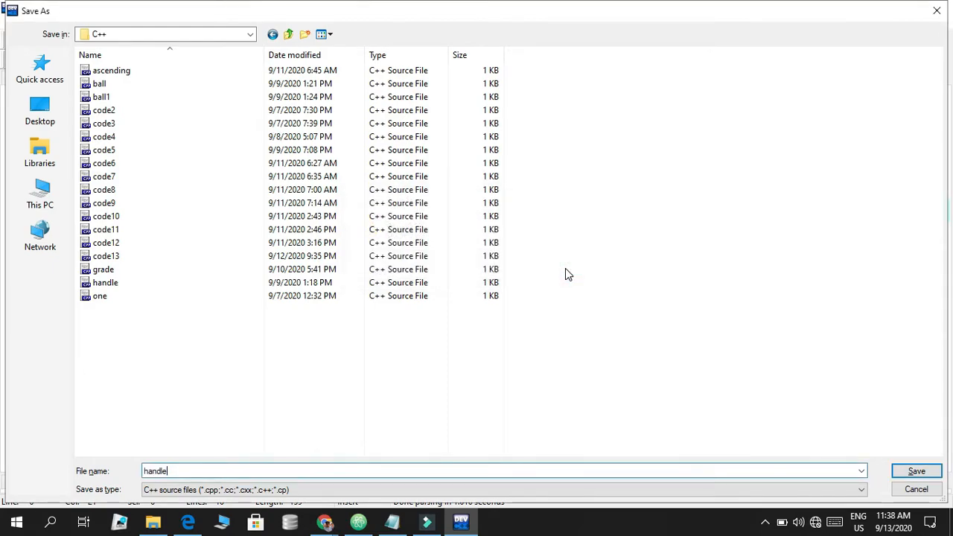
{"action": "left_click", "coordinate": [916, 471]}
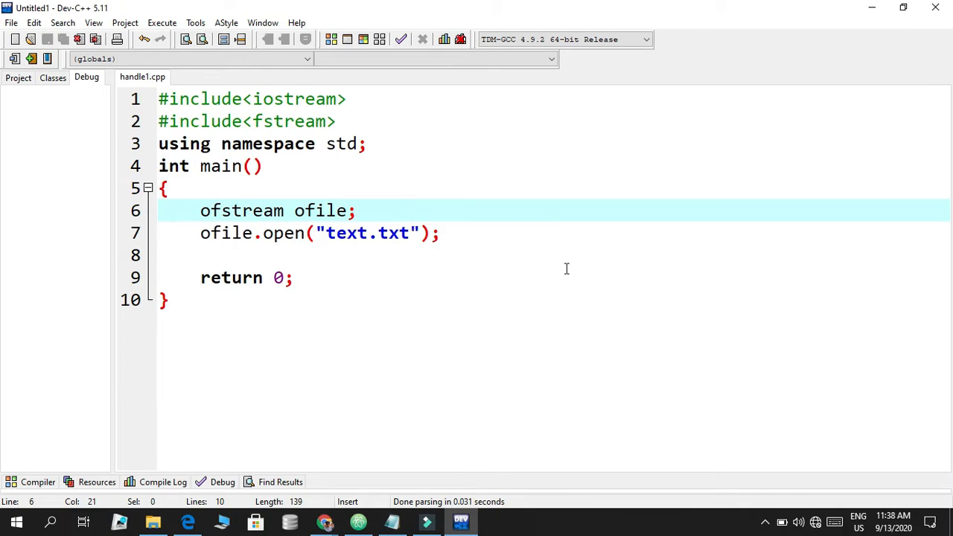
Return to the open statement, then minimize Dev-C++ to show the desktop
{"action": "left_click", "coordinate": [379, 232]}
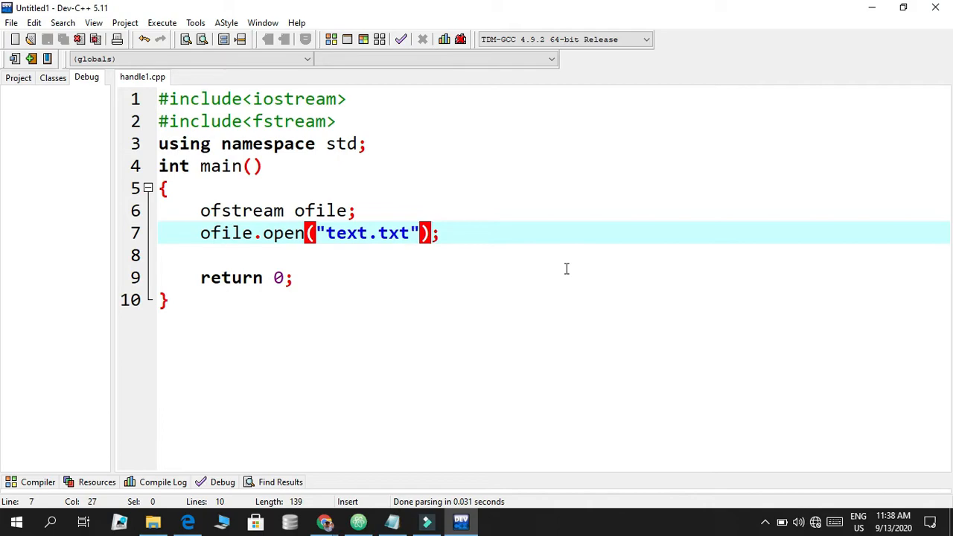
{"action": "left_click", "coordinate": [873, 7]}
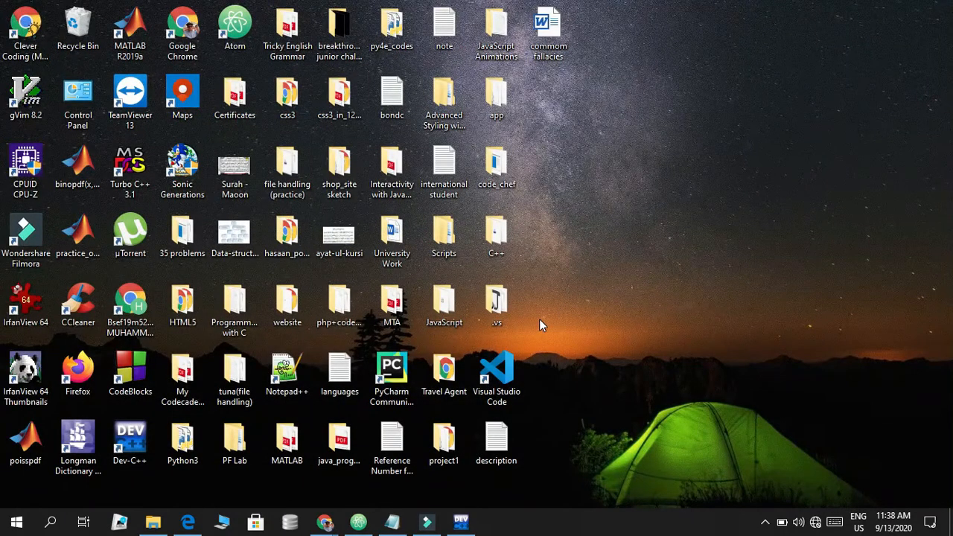
{"action": "left_click", "coordinate": [497, 236]}
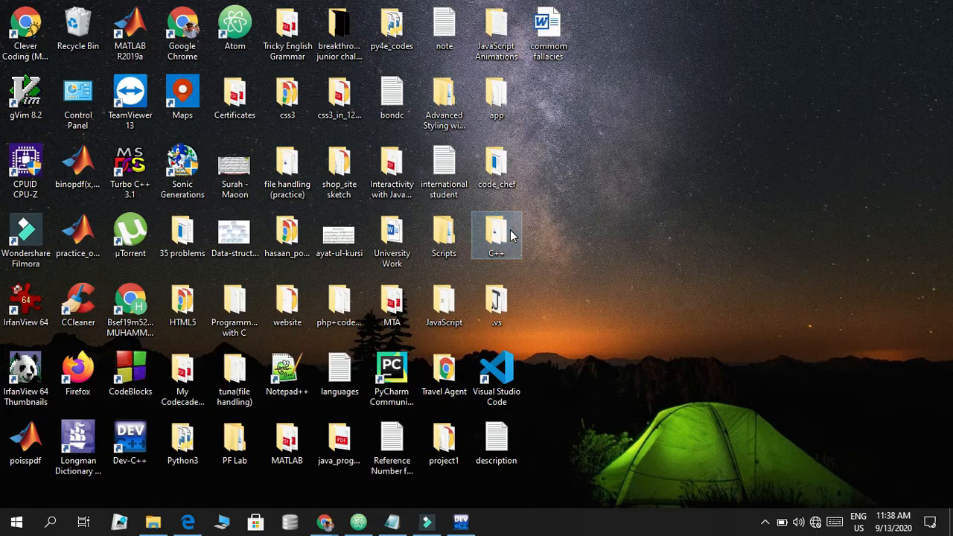
{"action": "double_click", "coordinate": [498, 235]}
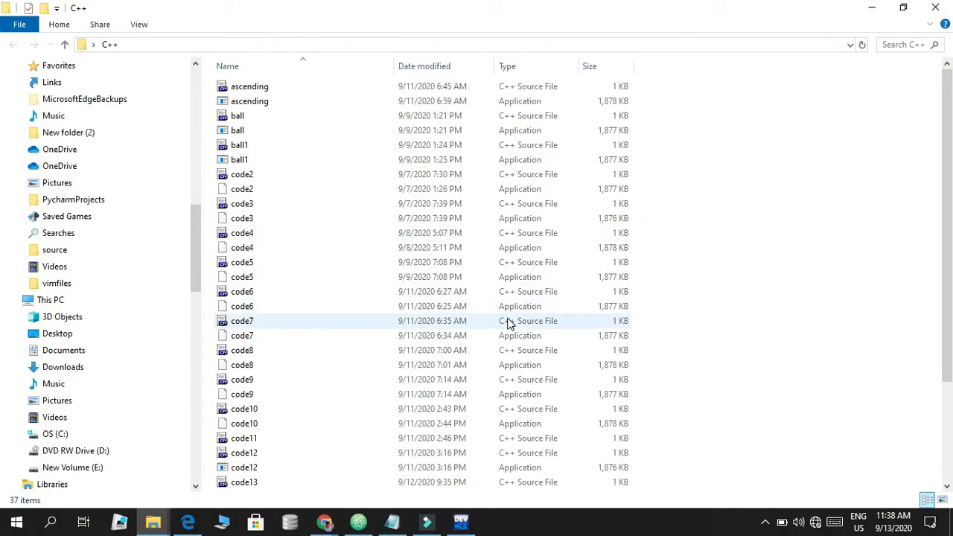
{"action": "scroll", "scroll_direction": "down", "scroll_amount": 3}
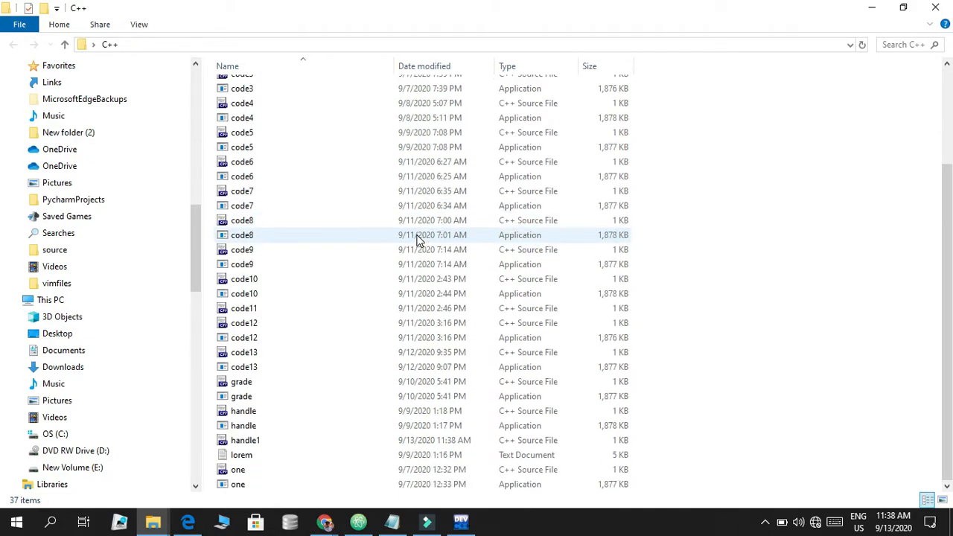
{"action": "mouse_move", "coordinate": [749, 247]}
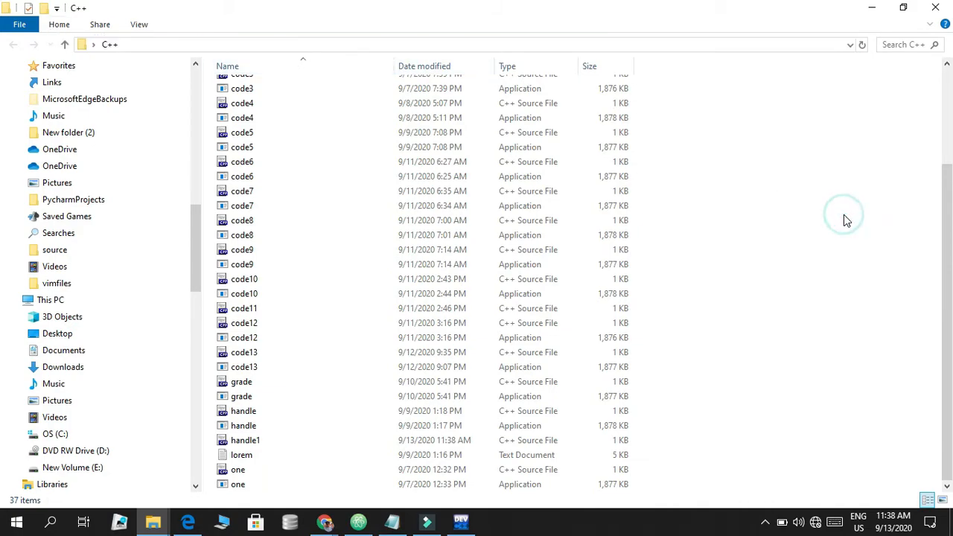
{"action": "mouse_move", "coordinate": [757, 268]}
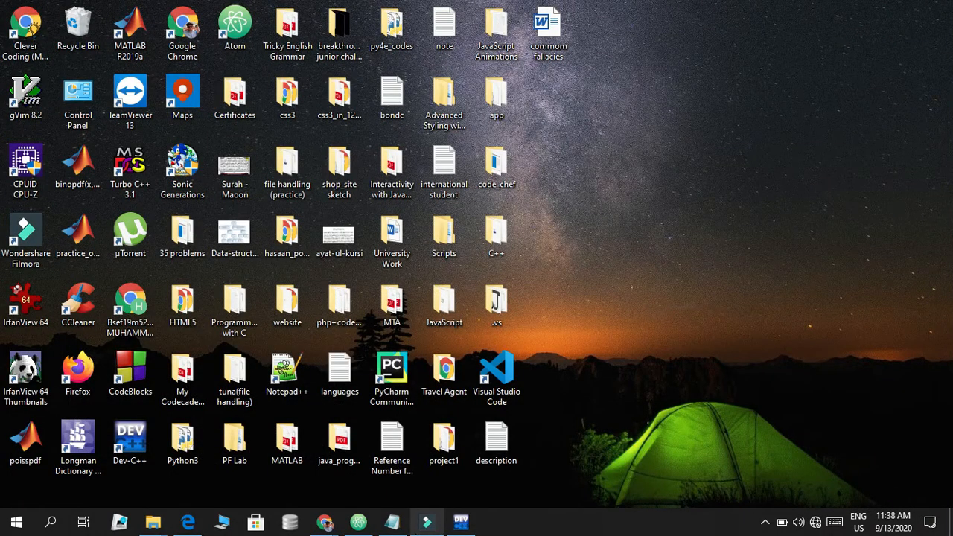
Change the ofile.open target from text.txt to pokemon.txt in handle1.cpp
{"action": "left_click", "coordinate": [460, 521]}
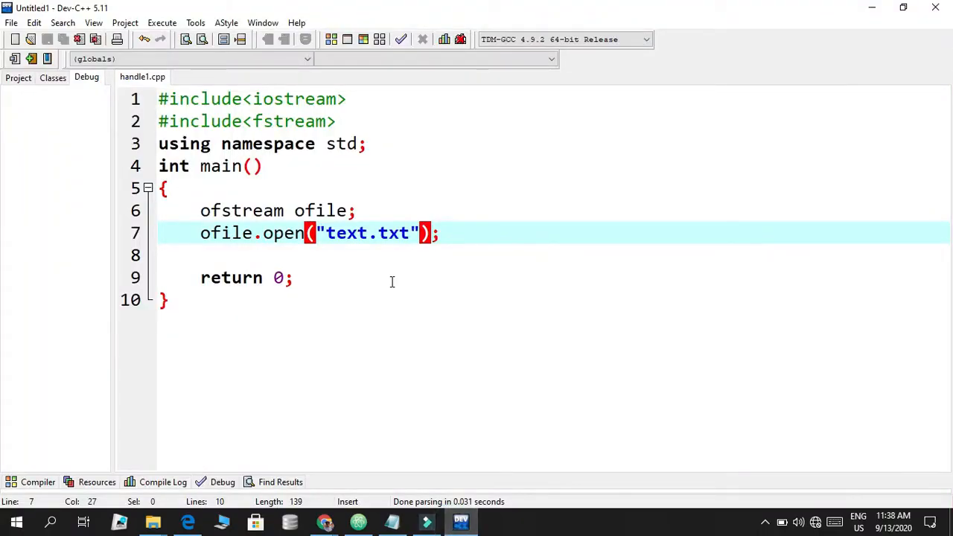
{"action": "key", "text": "BackSpace"}
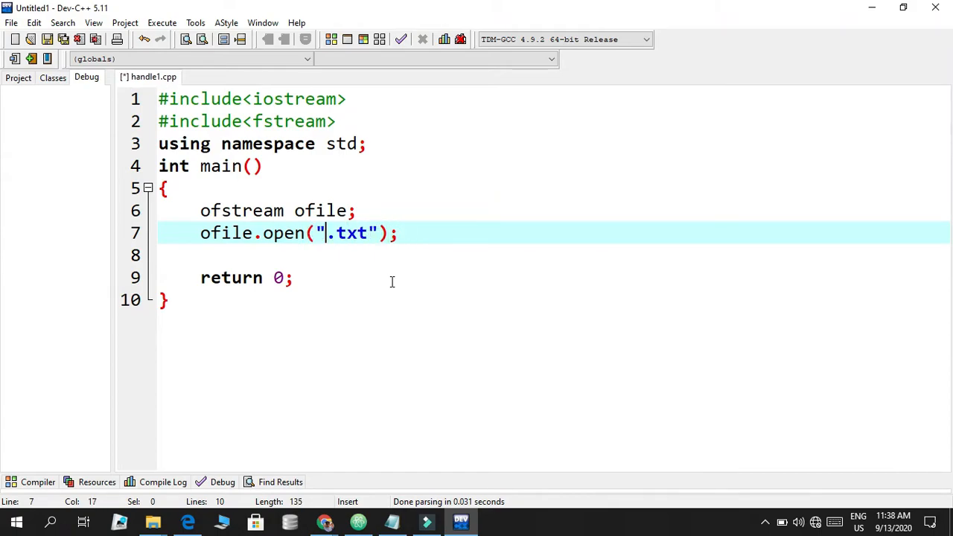
{"action": "type", "text": "pom"}
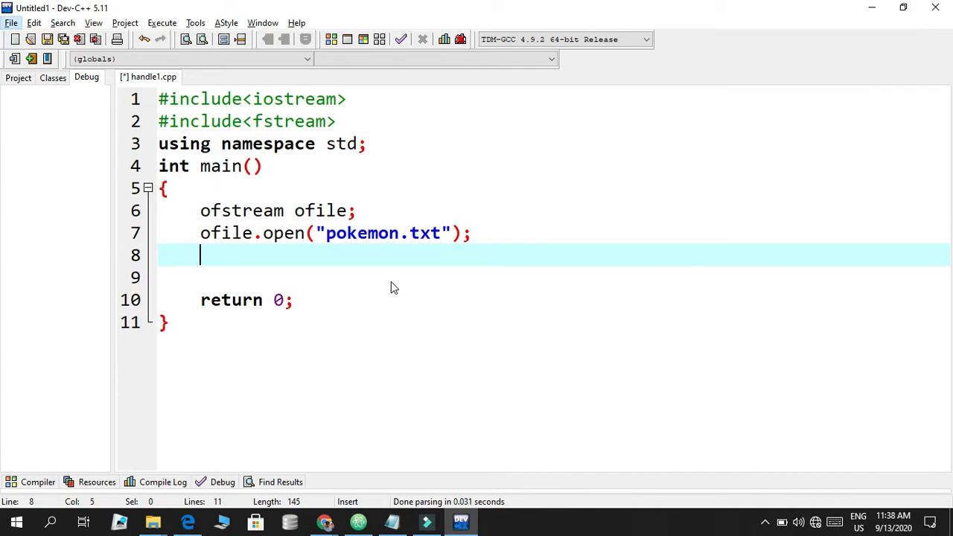
{"action": "type", "text": "of"}
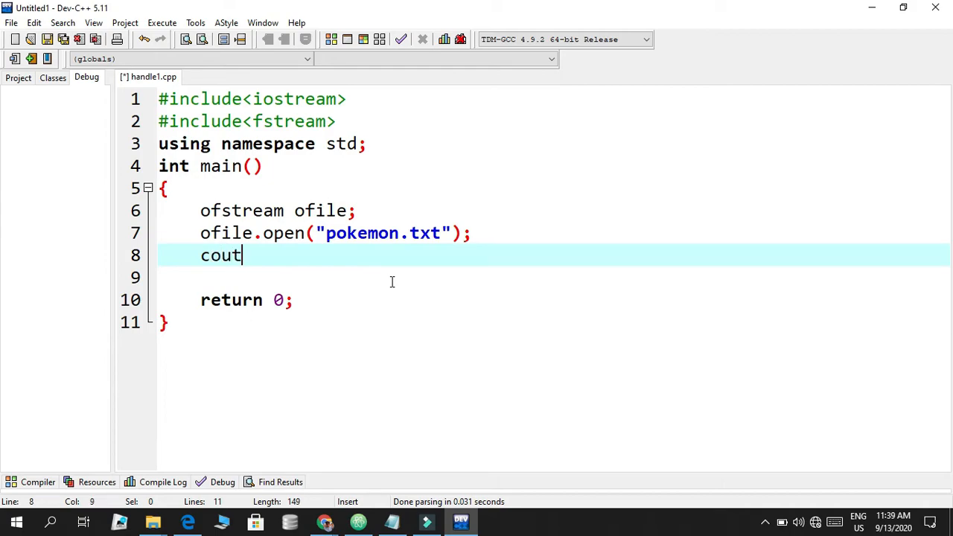
{"action": "type", "text": "<<"}
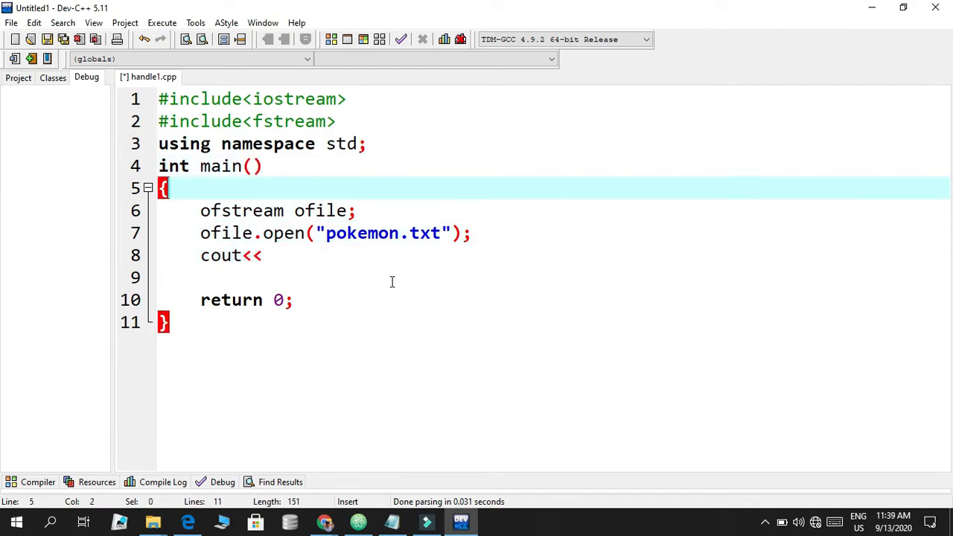
{"action": "left_click", "coordinate": [241, 254]}
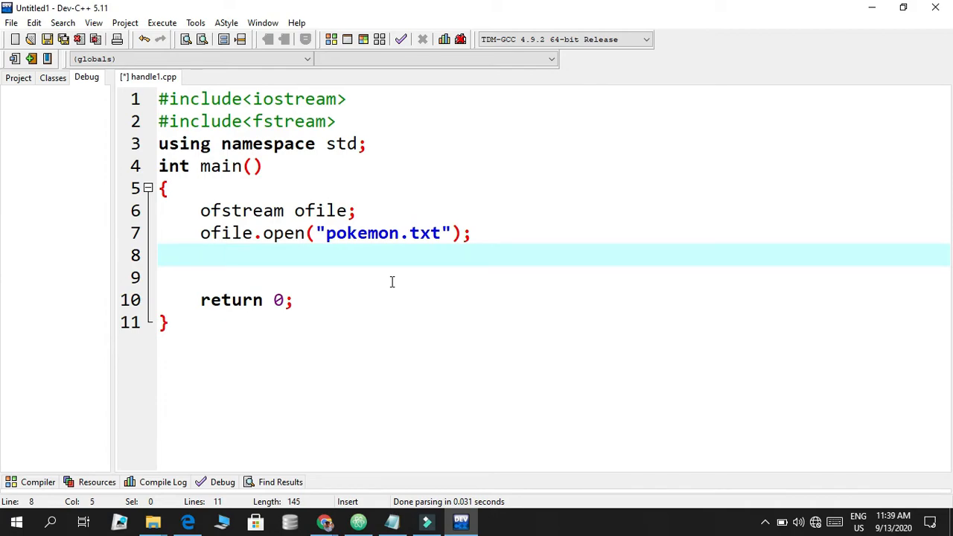
Write ofile<<"POKEMON! GOTTA CATCH EM ALL!"; on line 8
{"action": "type", "text": "ofi8"}
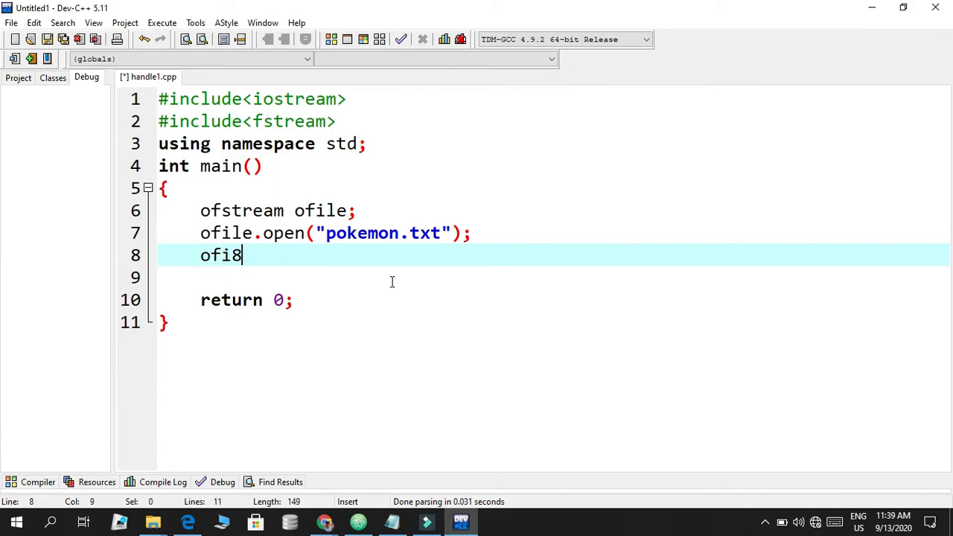
{"action": "type", "text": "le"}
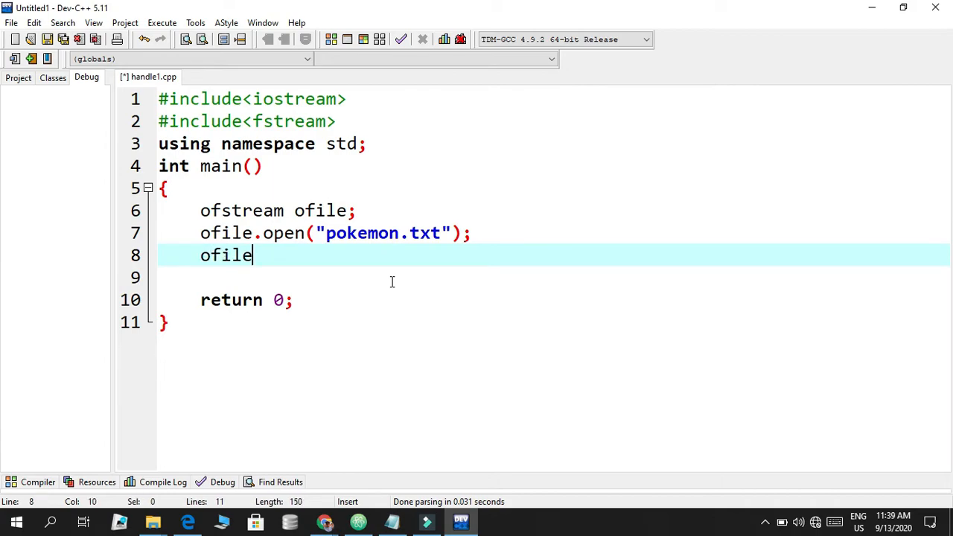
{"action": "type", "text": "<<"}
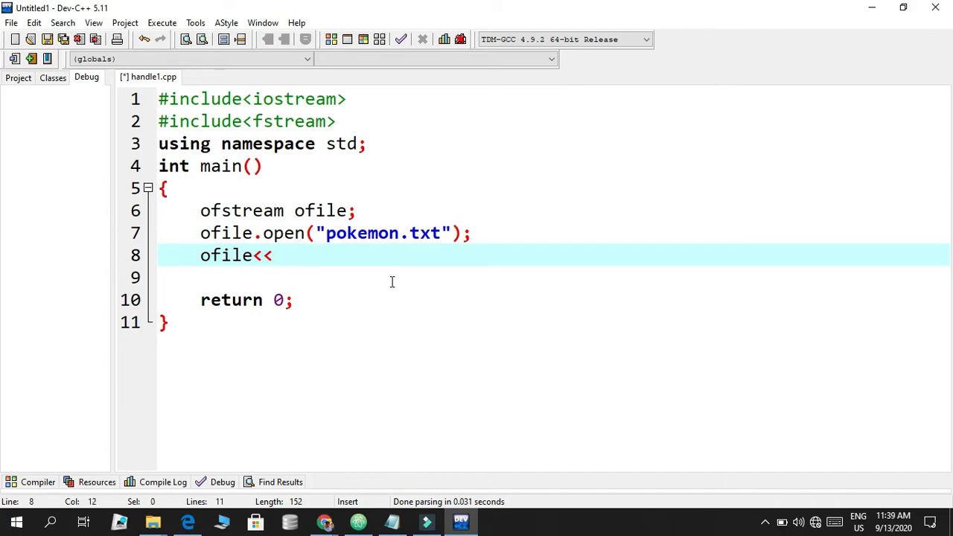
{"action": "type", "text": "\"\""}
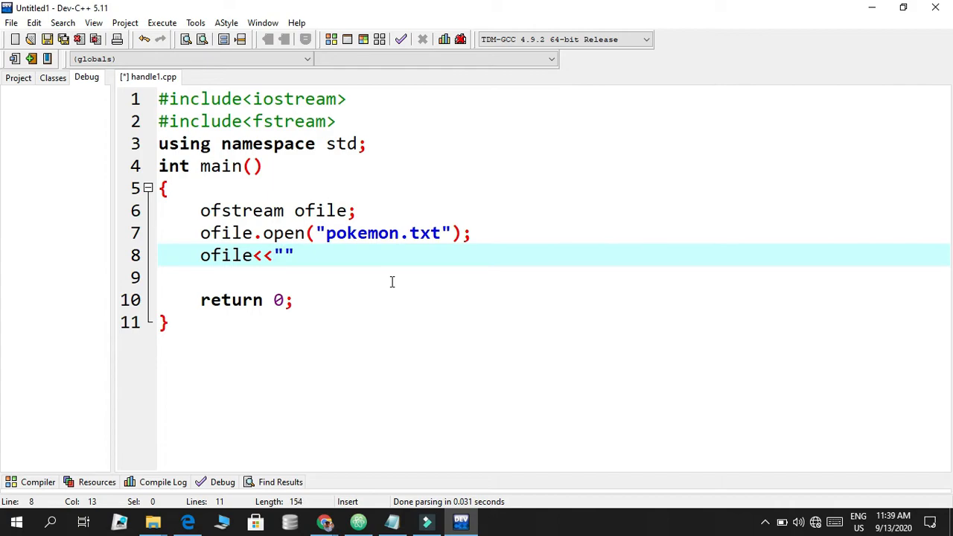
{"action": "type", "text": "PO"}
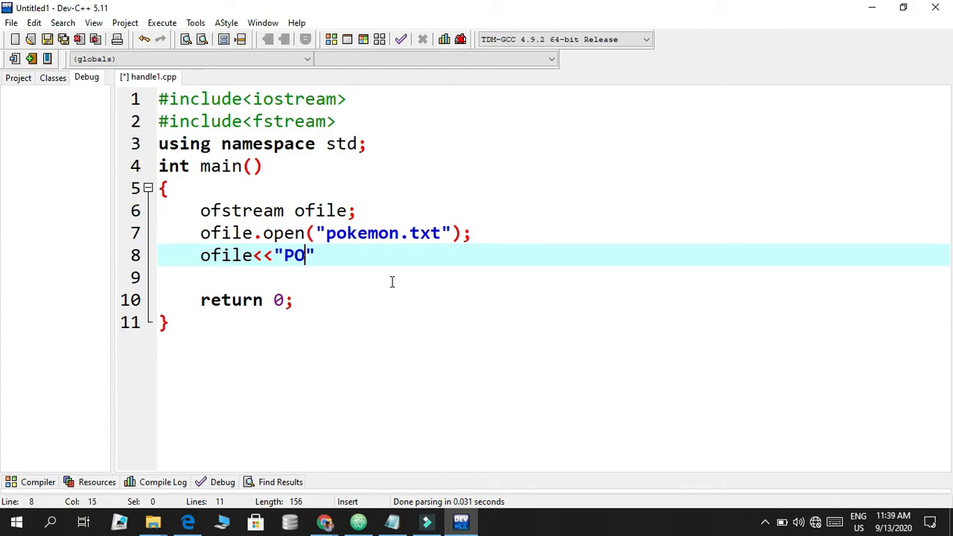
{"action": "type", "text": "KEMON"}
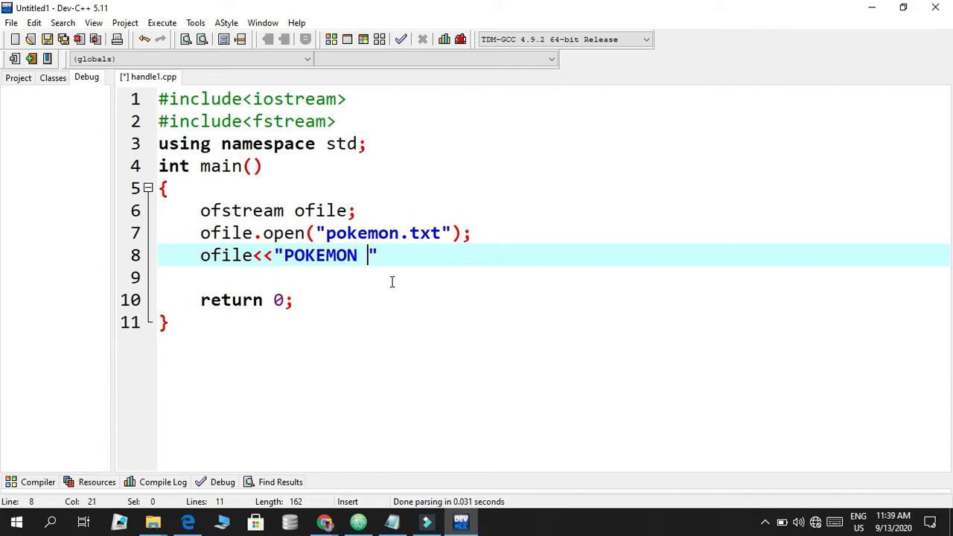
{"action": "type", "text": "!"}
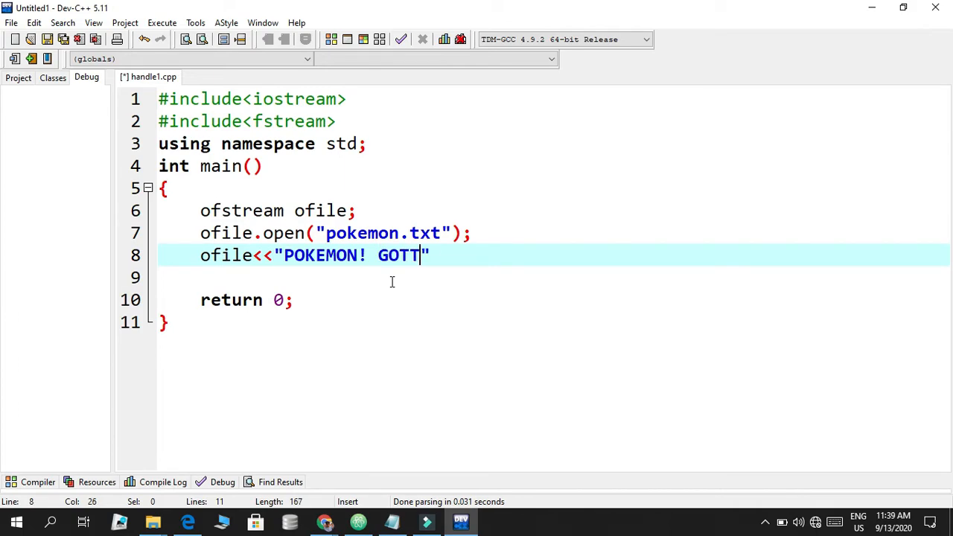
{"action": "type", "text": "A CATCH"}
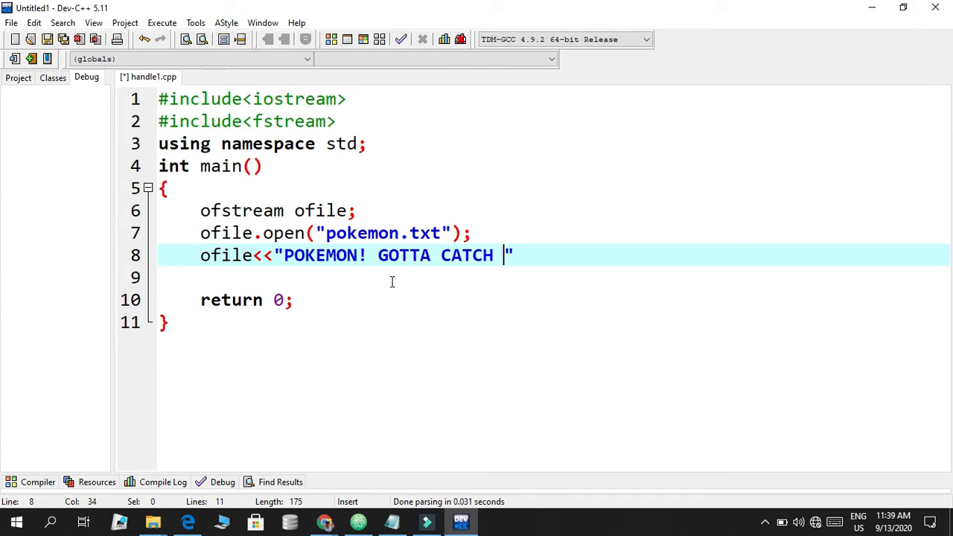
{"action": "type", "text": "EM"}
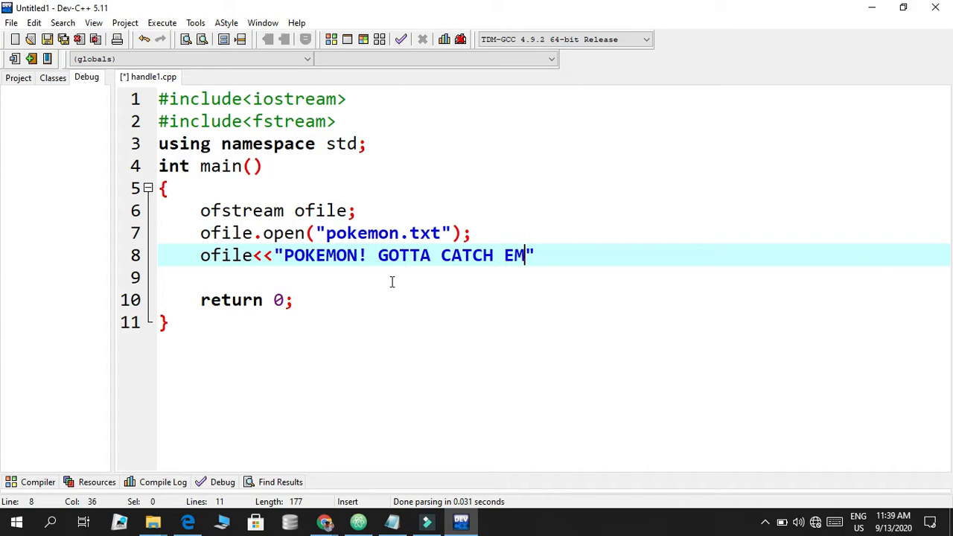
{"action": "type", "text": "ALL!"}
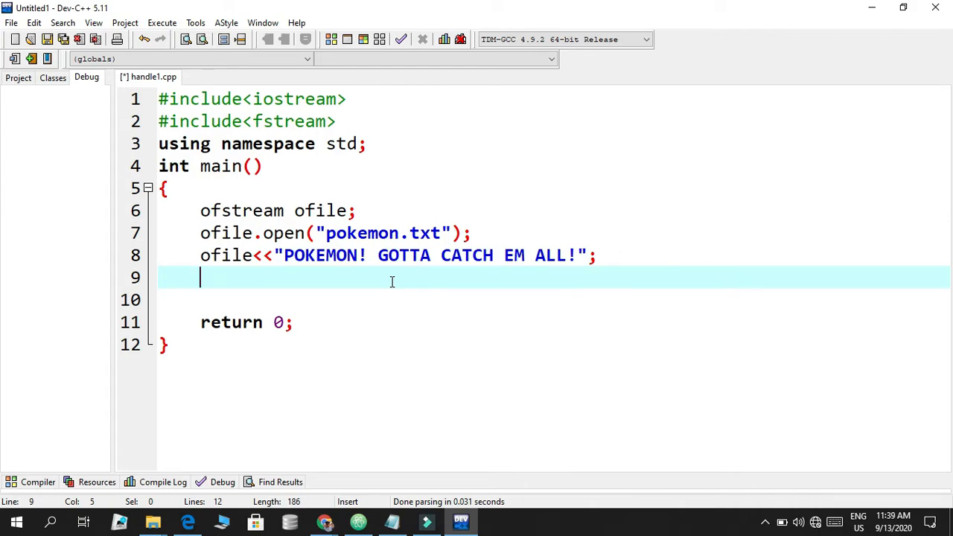
Add ofile.close(); on line 9 after the write statement
{"action": "type", "text": "ofile"}
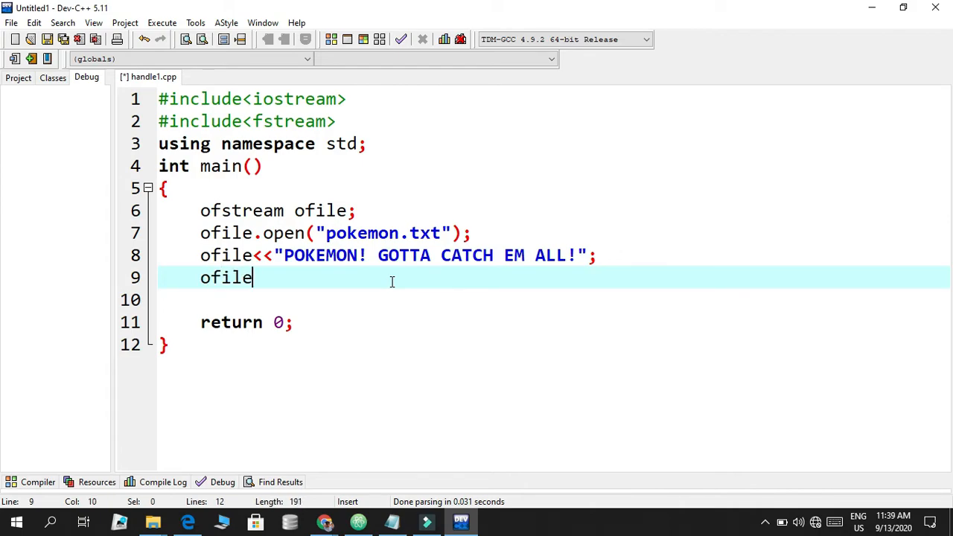
{"action": "type", "text": "."}
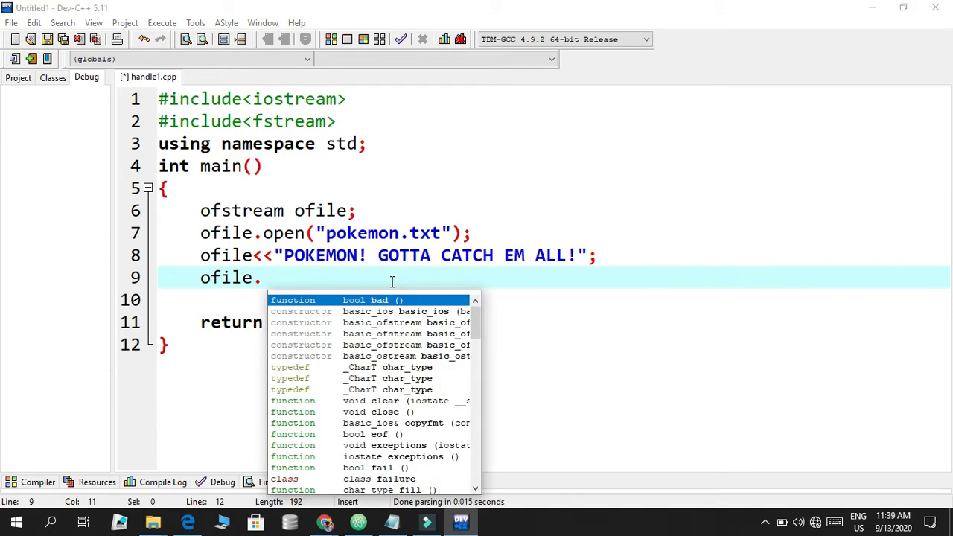
{"action": "type", "text": "clos"}
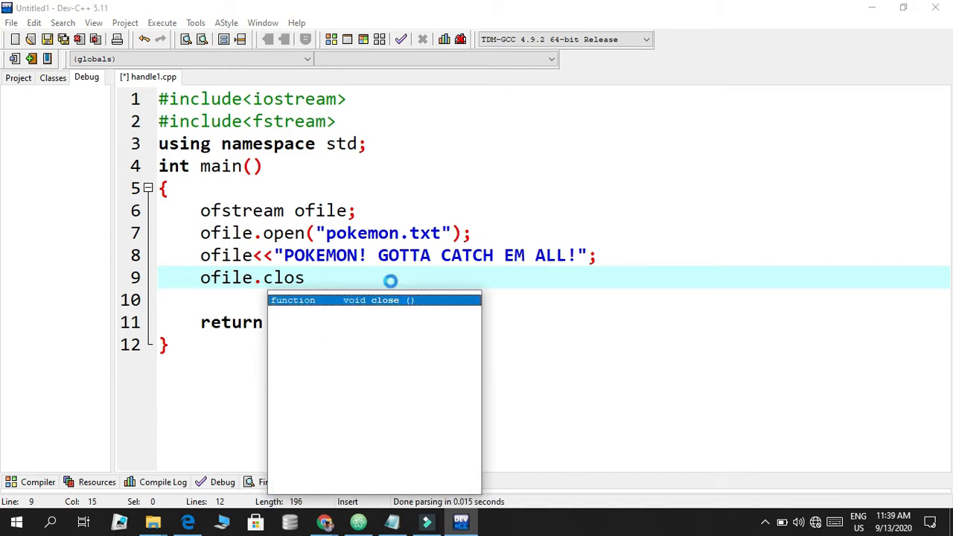
{"action": "type", "text": "e();"}
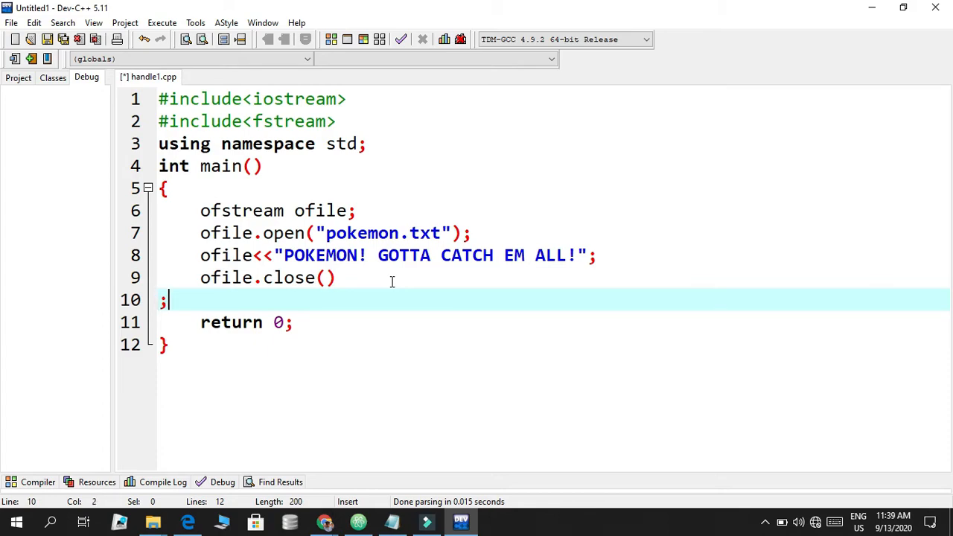
{"action": "key", "text": "BackSpace"}
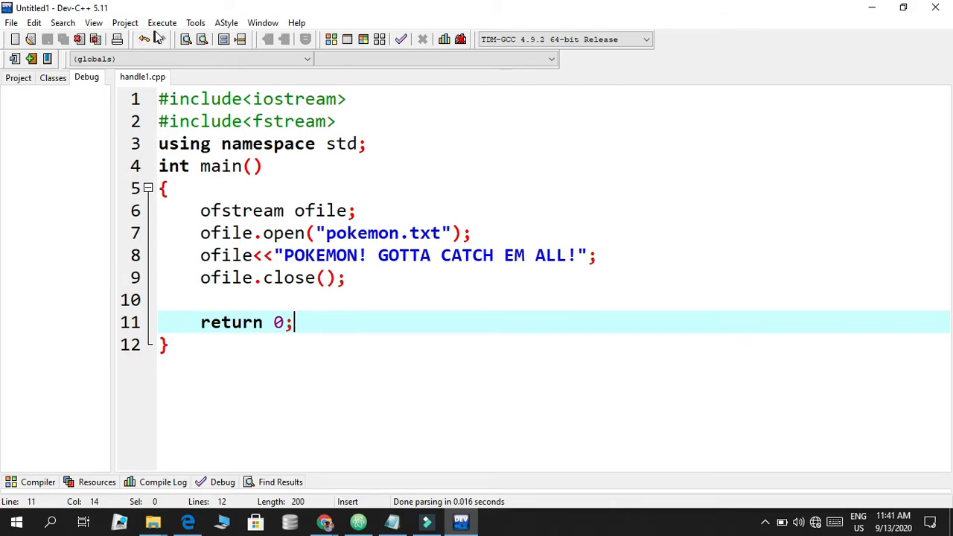
Compile handle1.cpp from the Execute menu, producing handle1.exe with 0 errors and 0 warnings
{"action": "left_click", "coordinate": [161, 23]}
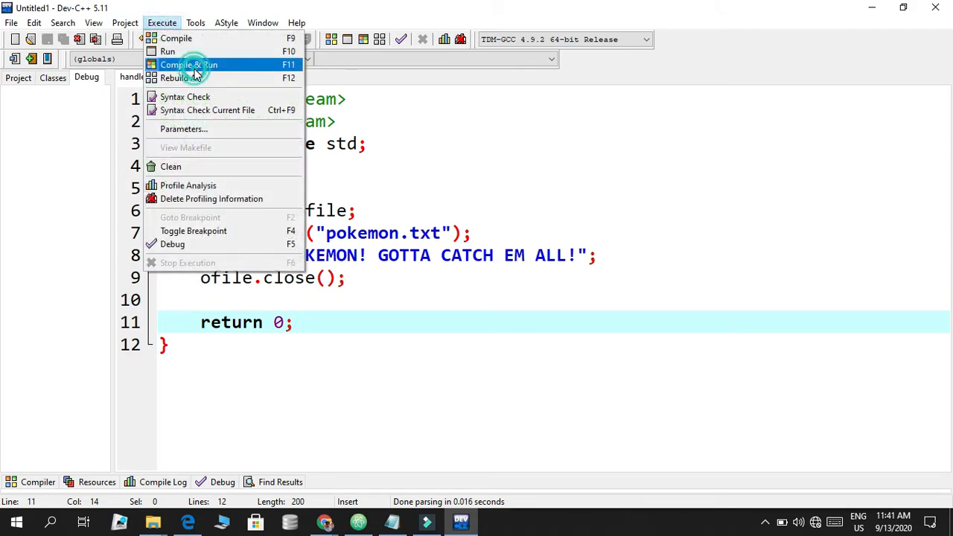
{"action": "left_click", "coordinate": [188, 66]}
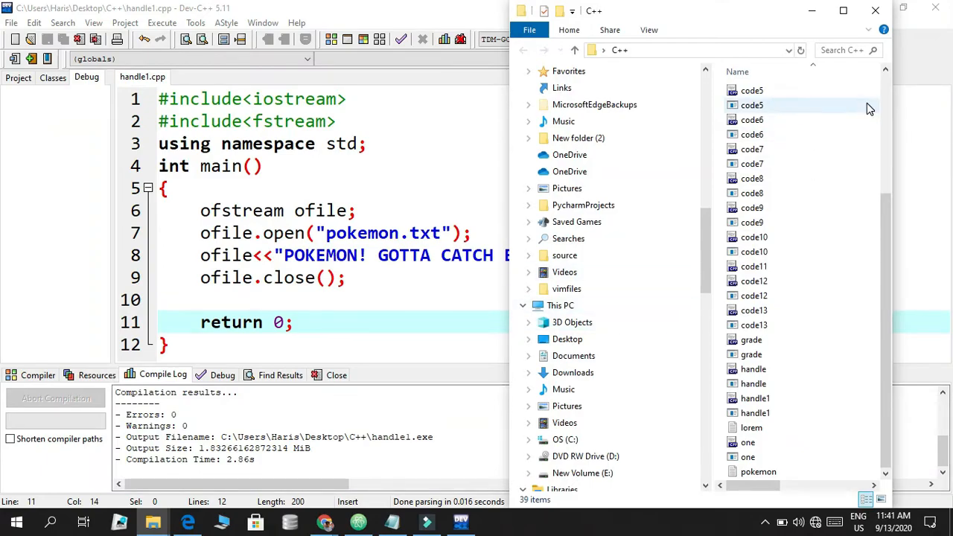
Maximize Explorer and view pokemon.txt's single 'POKEMON! GOTTA CATCH EM ALL!' line in Notepad, then close it
{"action": "left_click", "coordinate": [843, 10]}
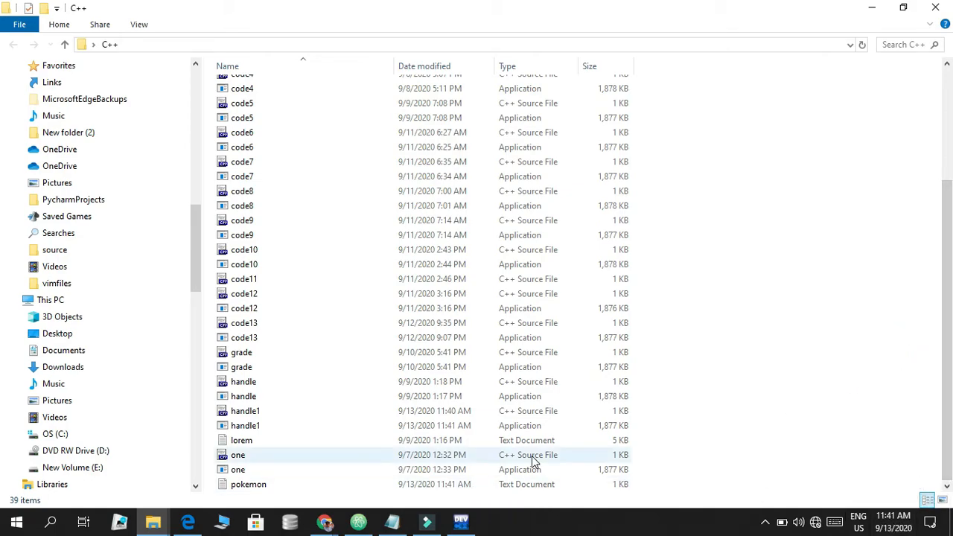
{"action": "double_click", "coordinate": [247, 484]}
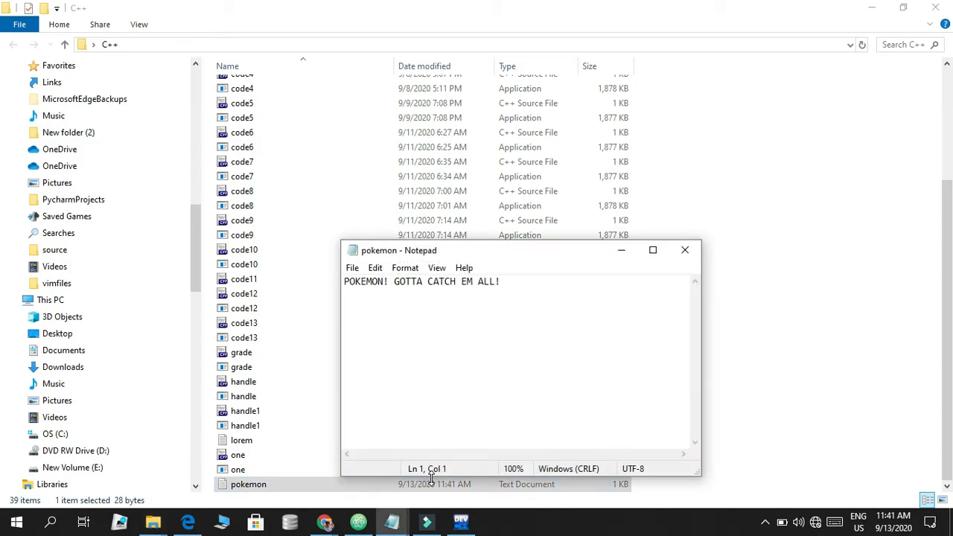
{"action": "mouse_move", "coordinate": [767, 182]}
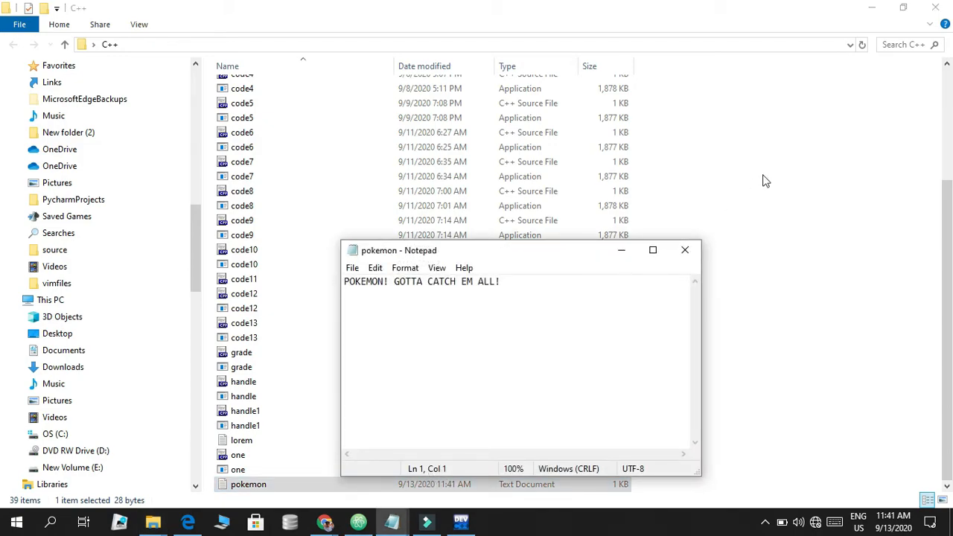
{"action": "mouse_move", "coordinate": [685, 250]}
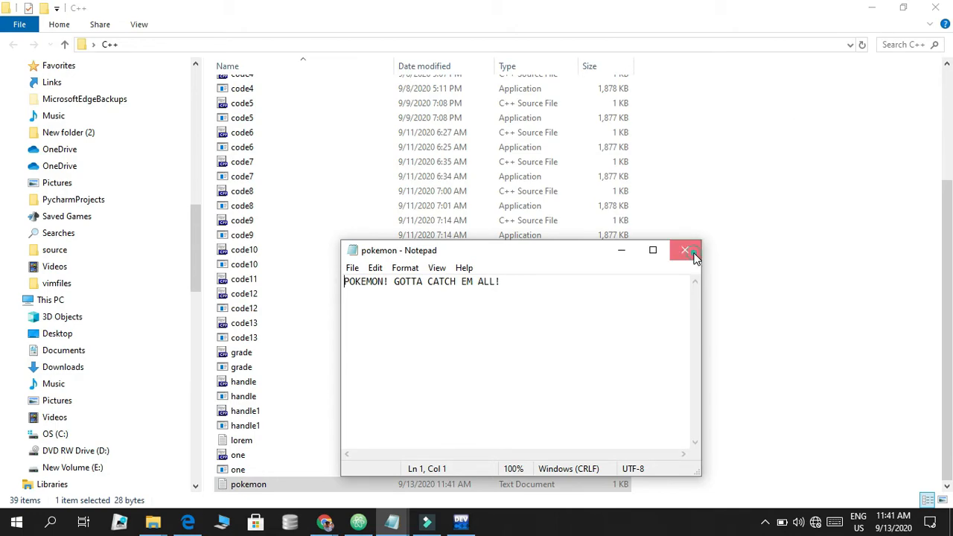
{"action": "left_click", "coordinate": [685, 250]}
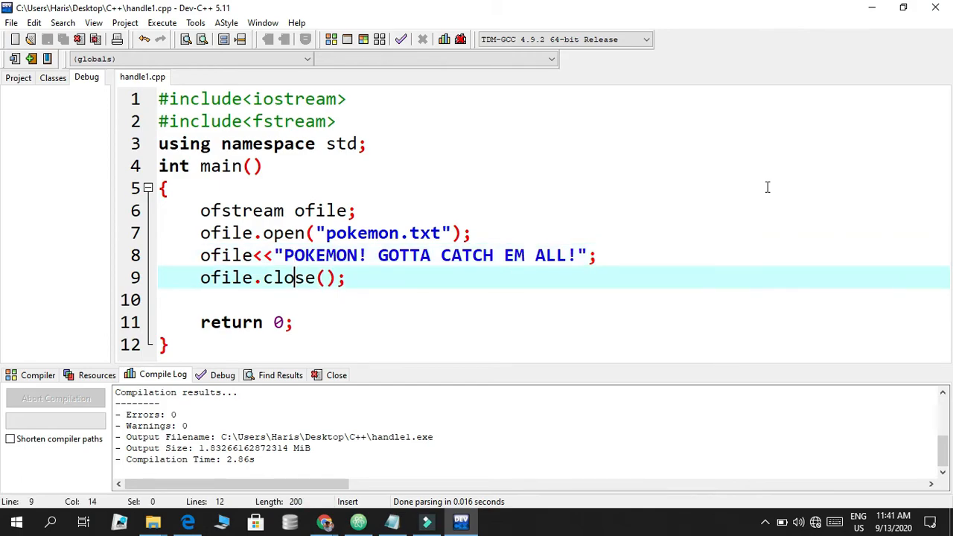
Declare int test, read it with cin>>test, and wrap the ofile write in while(test--)
{"action": "left_click", "coordinate": [460, 257]}
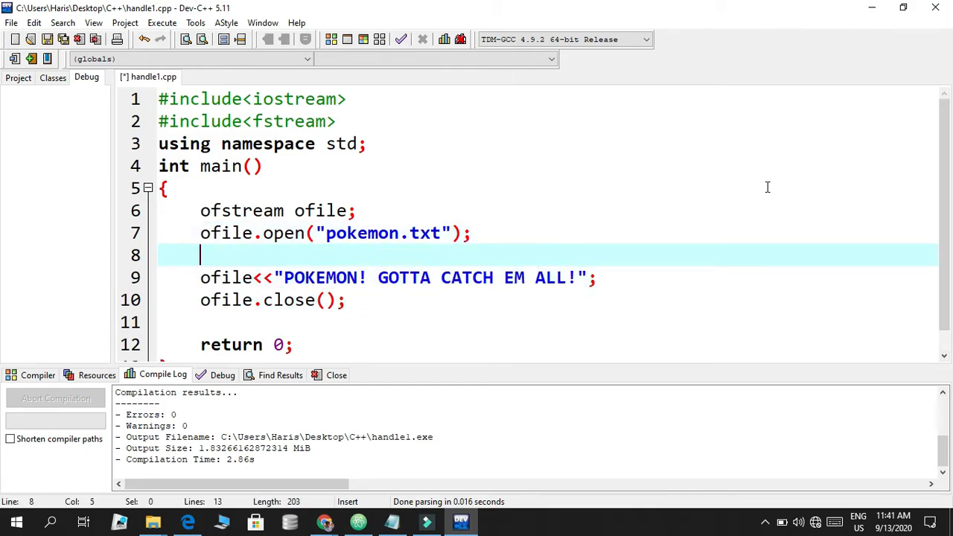
{"action": "type", "text": "while_"}
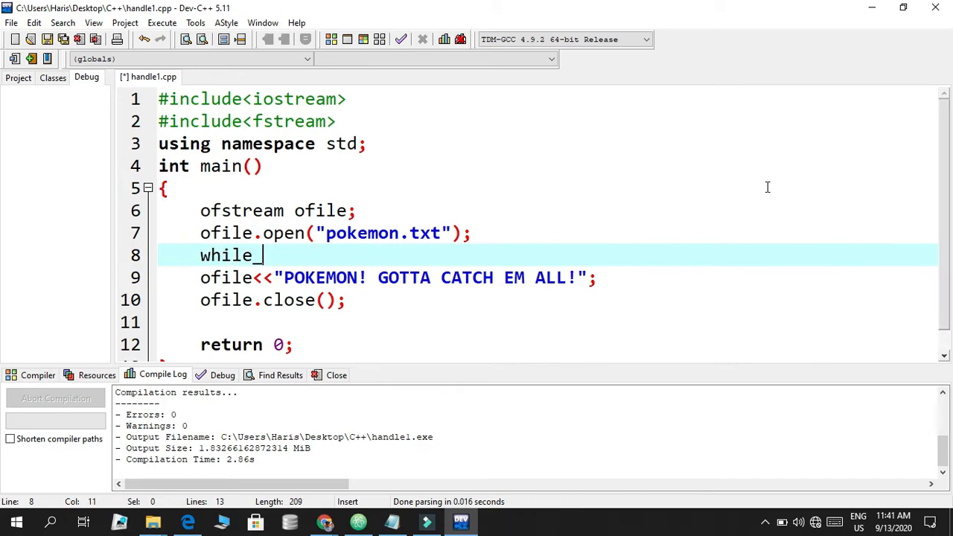
{"action": "type", "text": "()"}
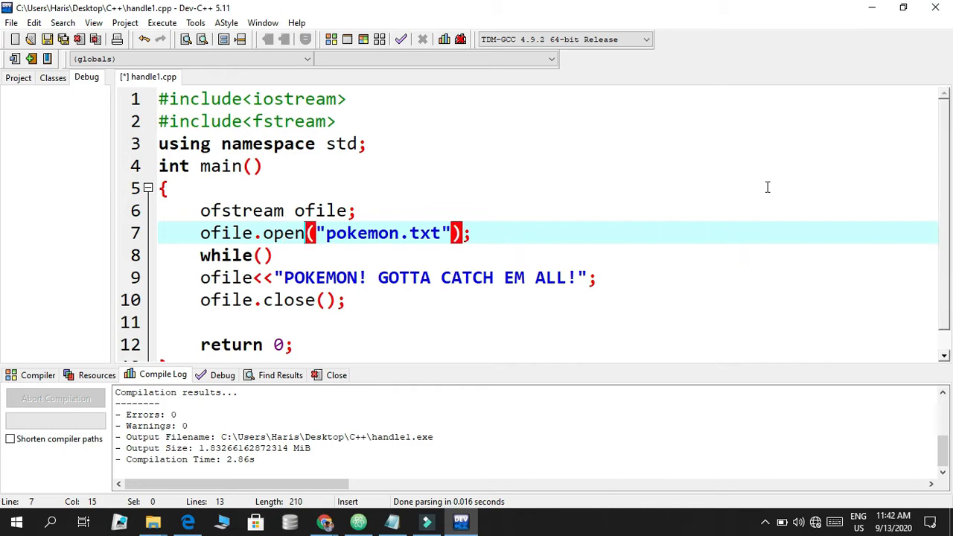
{"action": "type", "text": "c"}
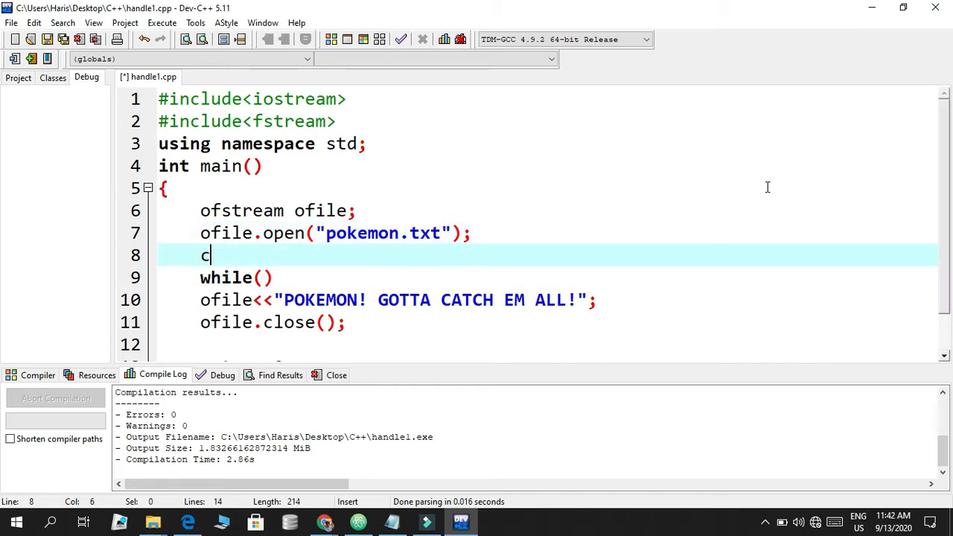
{"action": "type", "text": "in>>"}
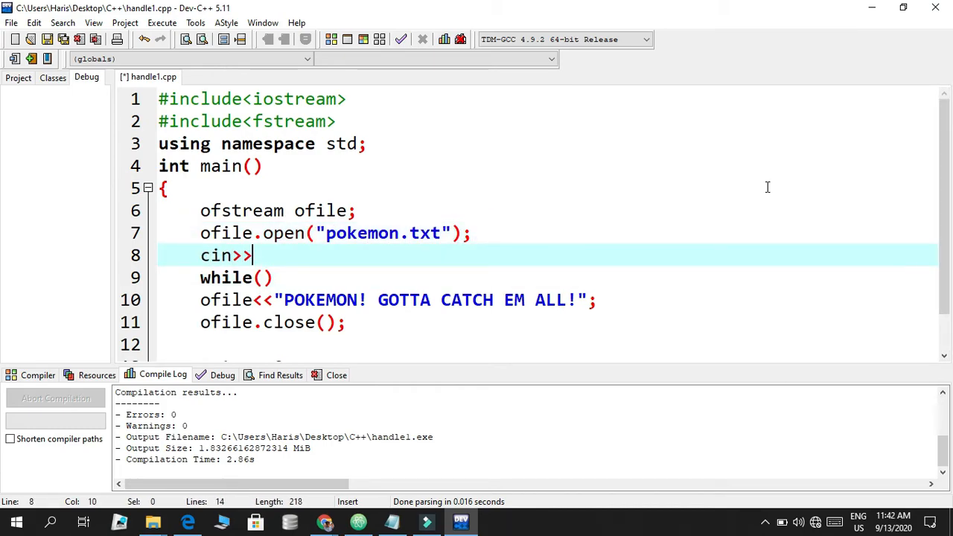
{"action": "type", "text": "t"}
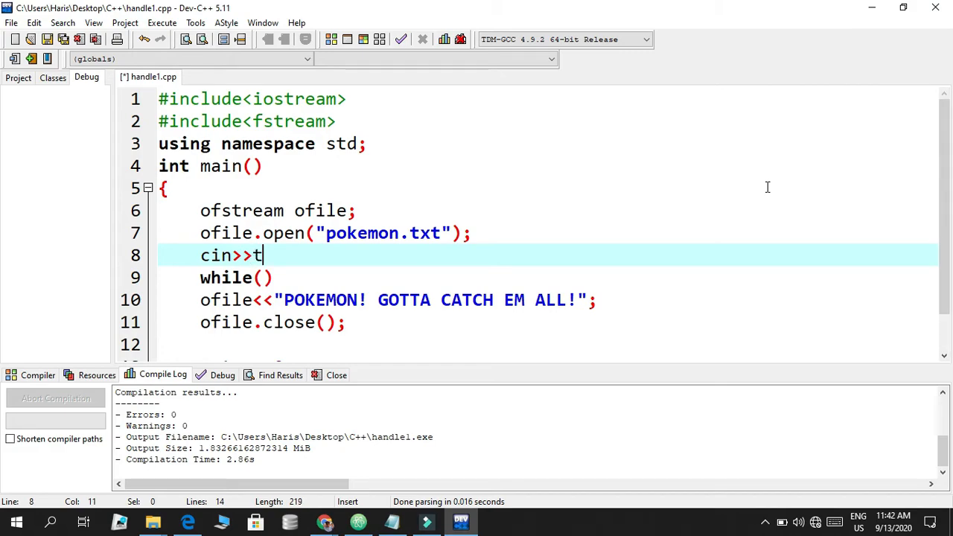
{"action": "type", "text": "est;"}
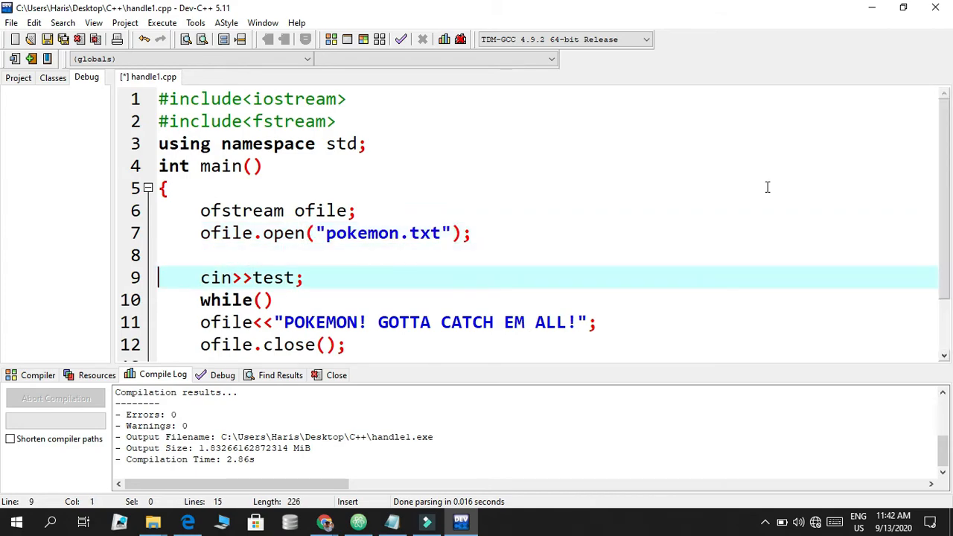
{"action": "type", "text": "int test;"}
{"action": "left_click", "coordinate": [529, 300]}
{"action": "type", "text": "test--"}
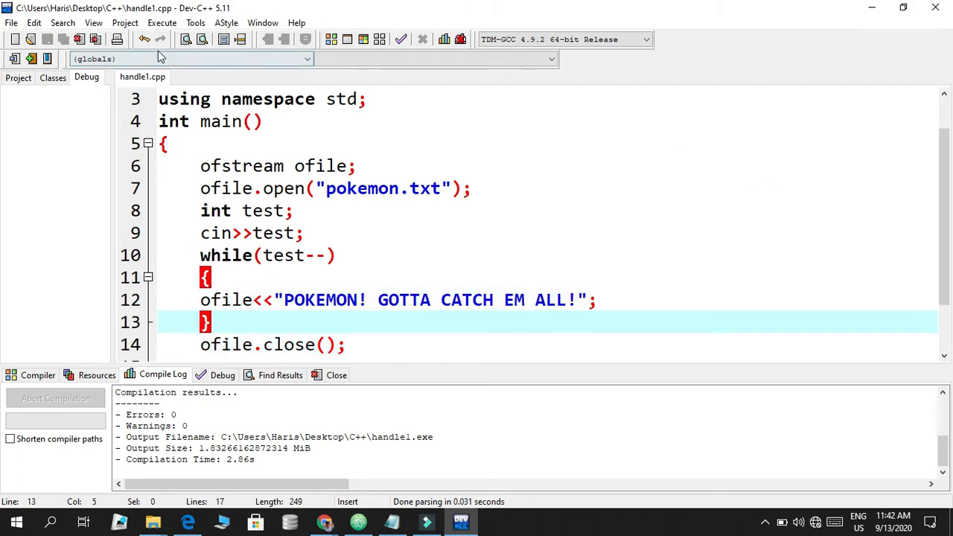
Compile & Run the looping program, enter 100 as the count, and close the console
{"action": "left_click", "coordinate": [161, 22]}
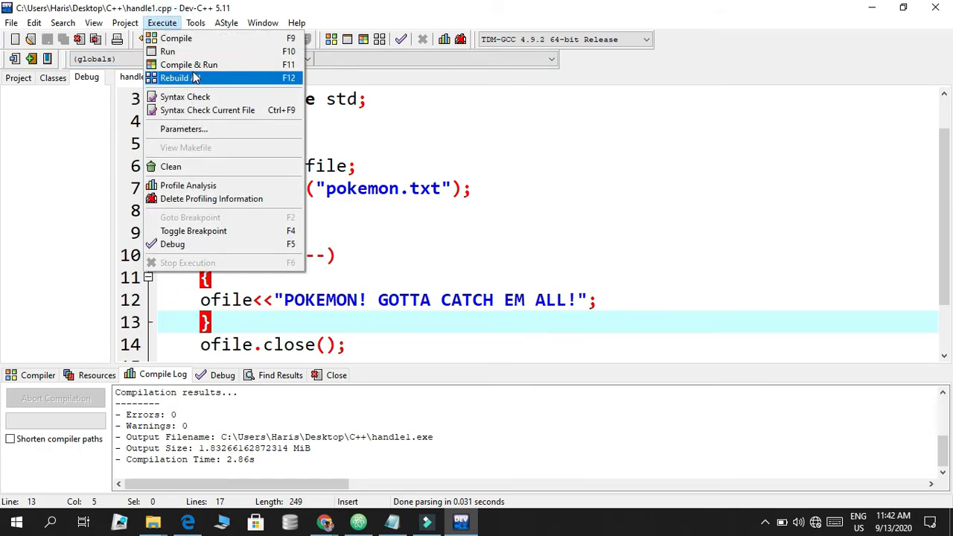
{"action": "left_click", "coordinate": [176, 77]}
{"action": "type", "text": "100"}
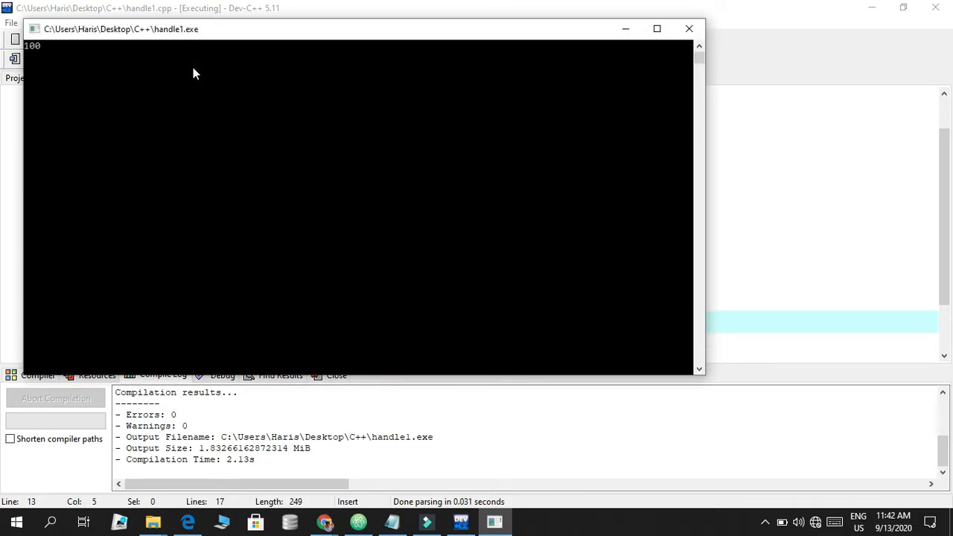
{"action": "left_click", "coordinate": [688, 28]}
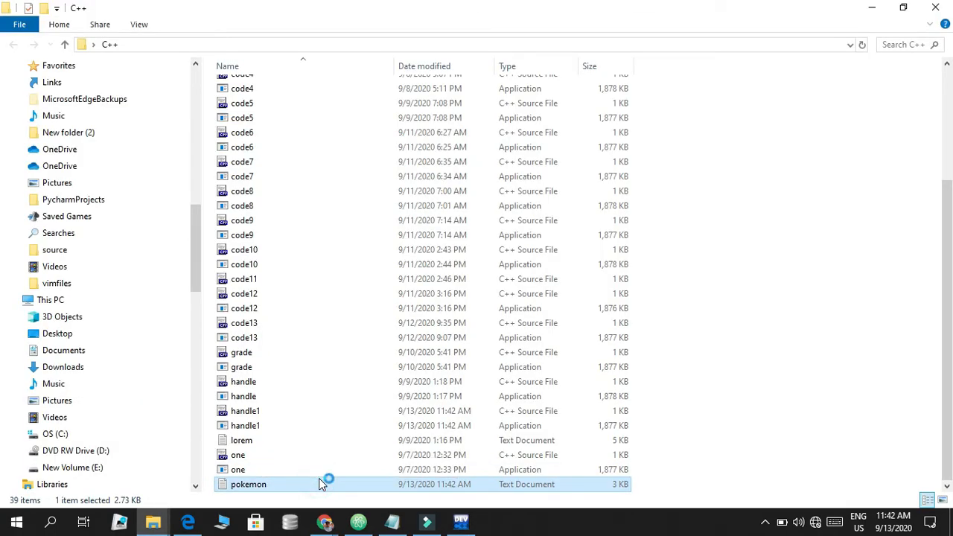
View pokemon.txt in a maximized Notepad showing the phrase repeated without line breaks
{"action": "double_click", "coordinate": [248, 484]}
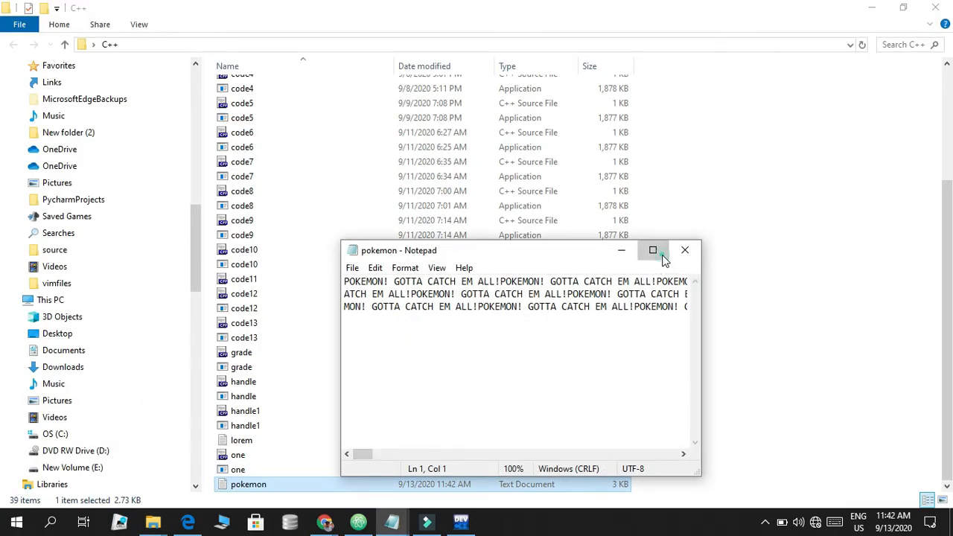
{"action": "left_click", "coordinate": [652, 250]}
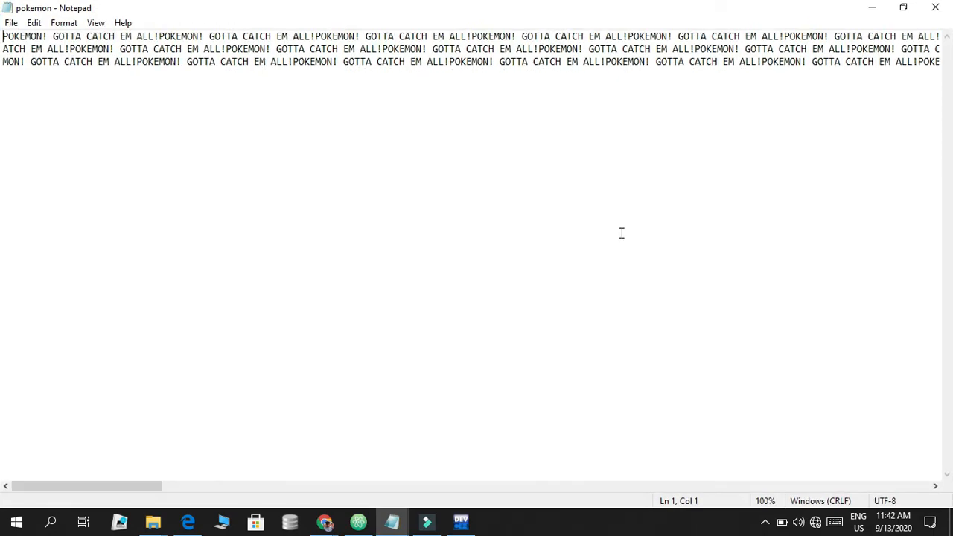
{"action": "mouse_move", "coordinate": [756, 136]}
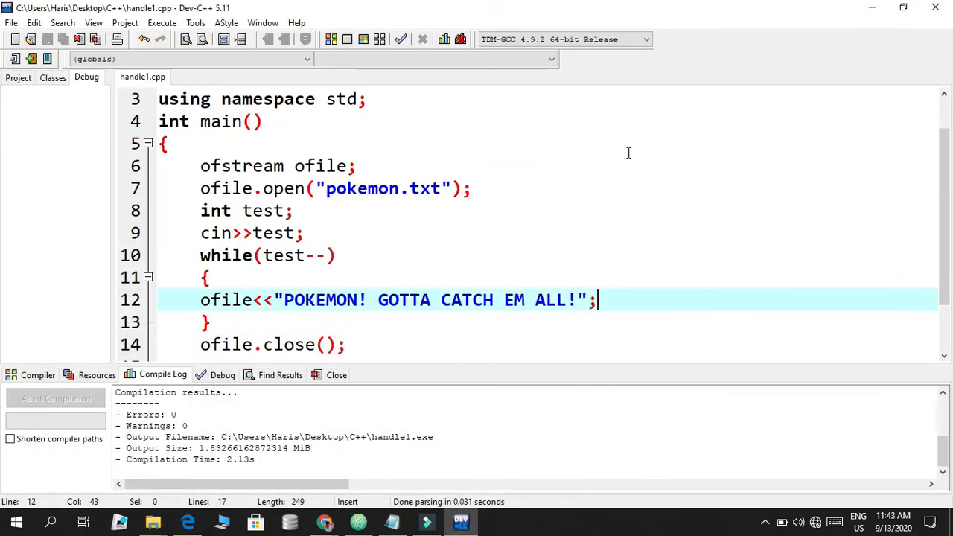
Append <<endl to the ofile line and Compile & Run again, growing pokemon.txt to 30 KB
{"action": "type", "text": "<<ewndl"}
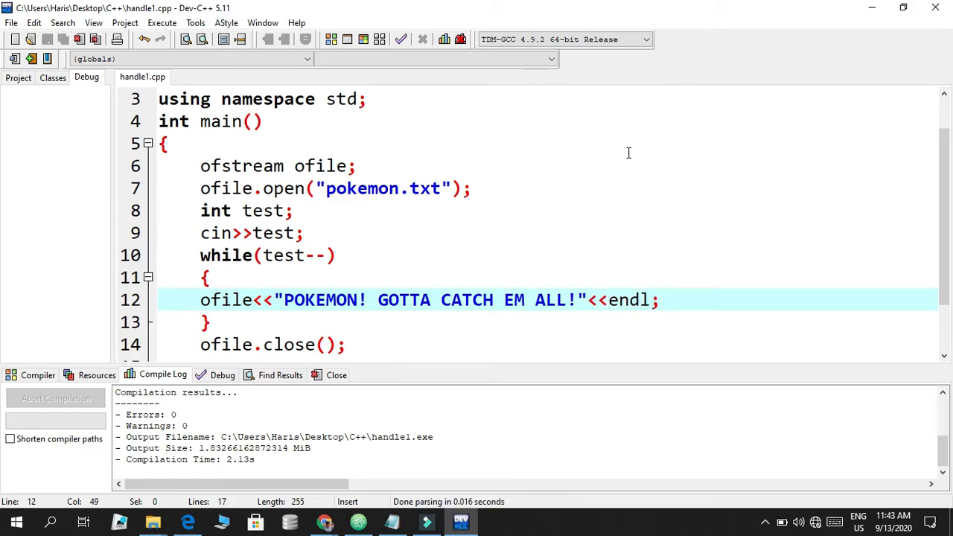
{"action": "left_click", "coordinate": [161, 23]}
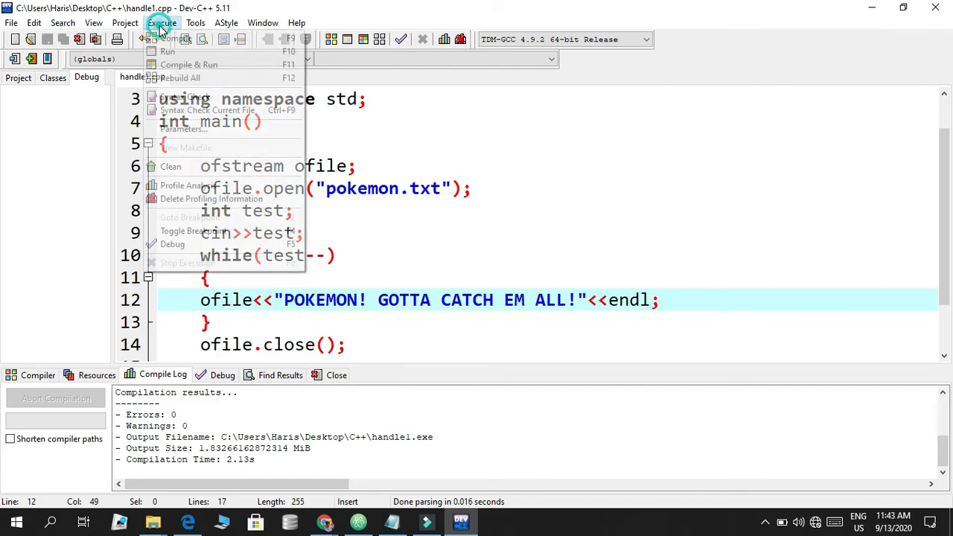
{"action": "left_click", "coordinate": [187, 64]}
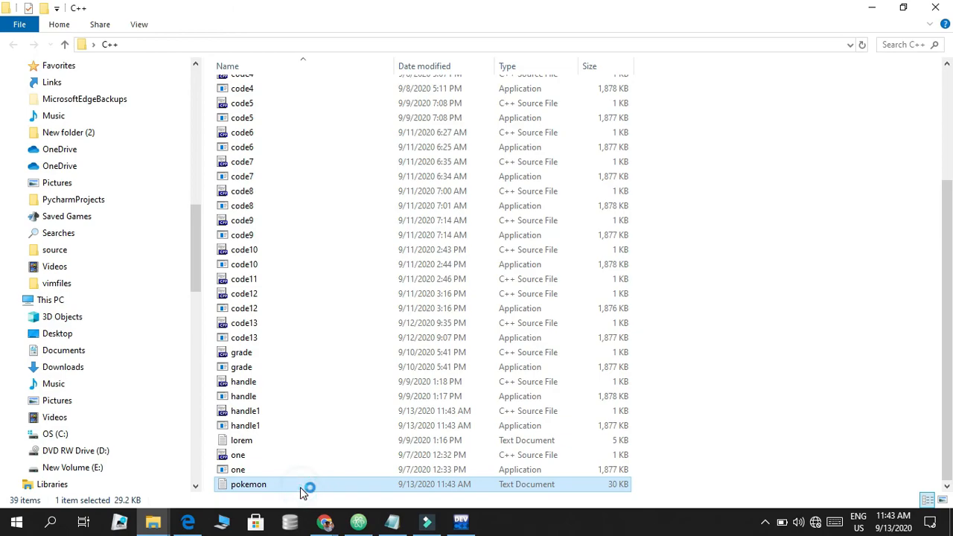
View the 30 KB pokemon.txt in Notepad with each POKEMON phrase on its own line, then close it
{"action": "double_click", "coordinate": [247, 484]}
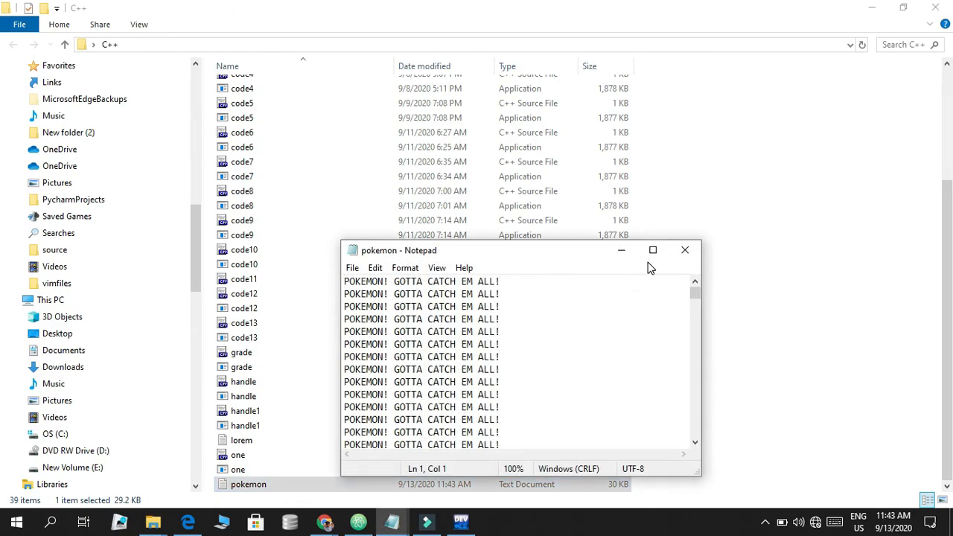
{"action": "left_click", "coordinate": [652, 250]}
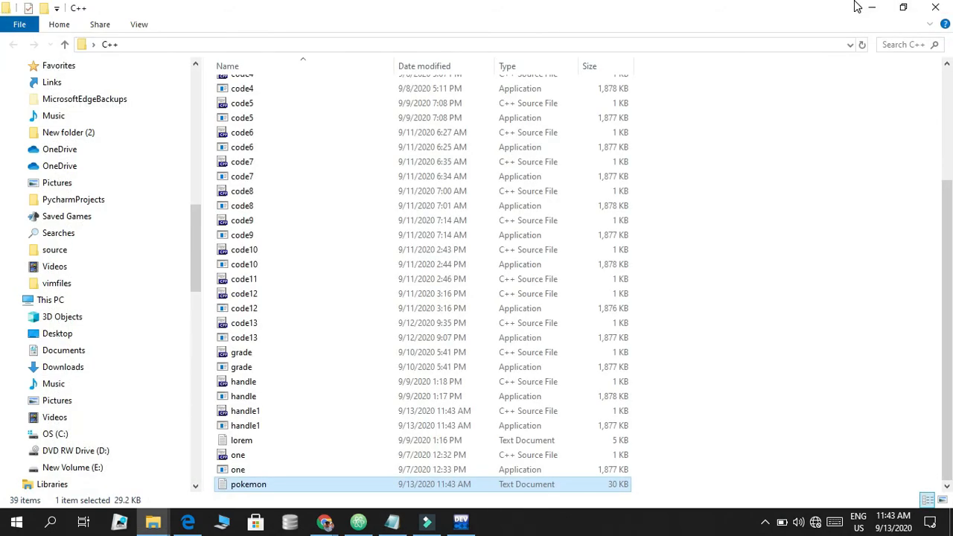
{"action": "mouse_move", "coordinate": [902, 7]}
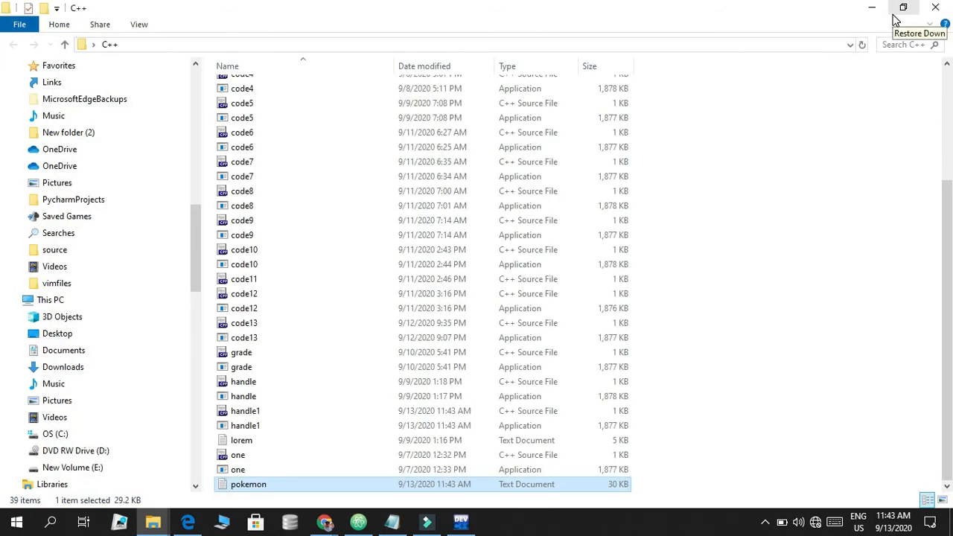